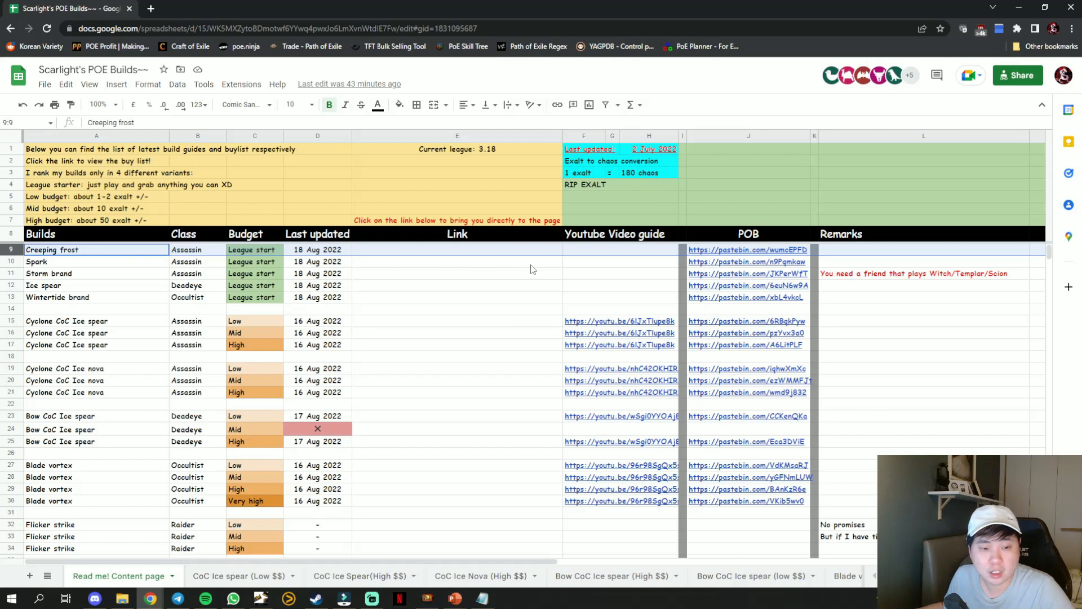
{"action": "mouse_move", "coordinate": [455, 261]}
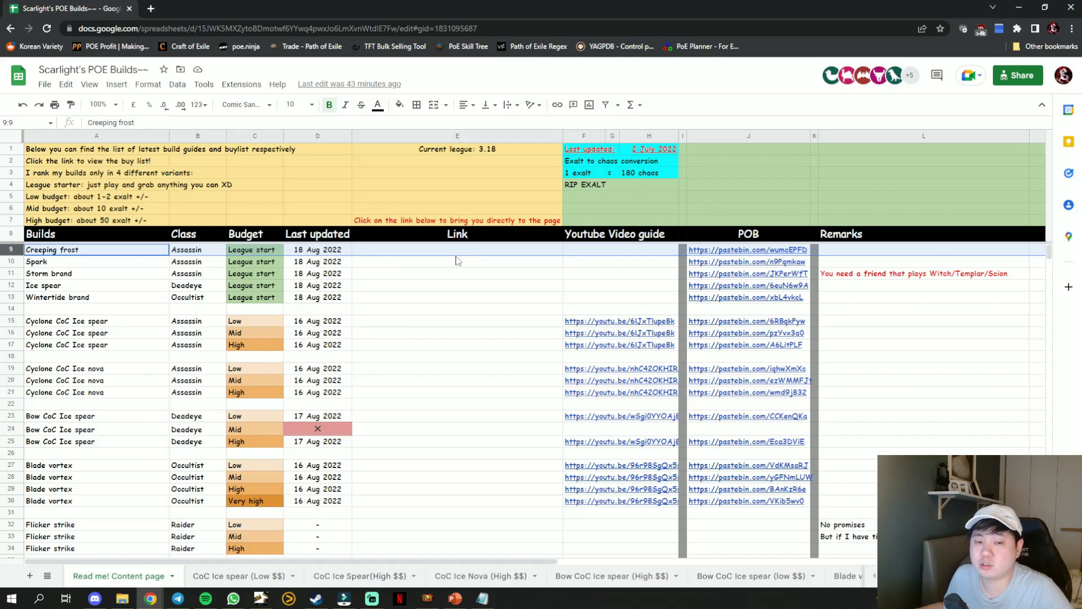
Open the Creeping frost Assassin build from its link in the POE build list.
{"action": "left_click", "coordinate": [458, 249]}
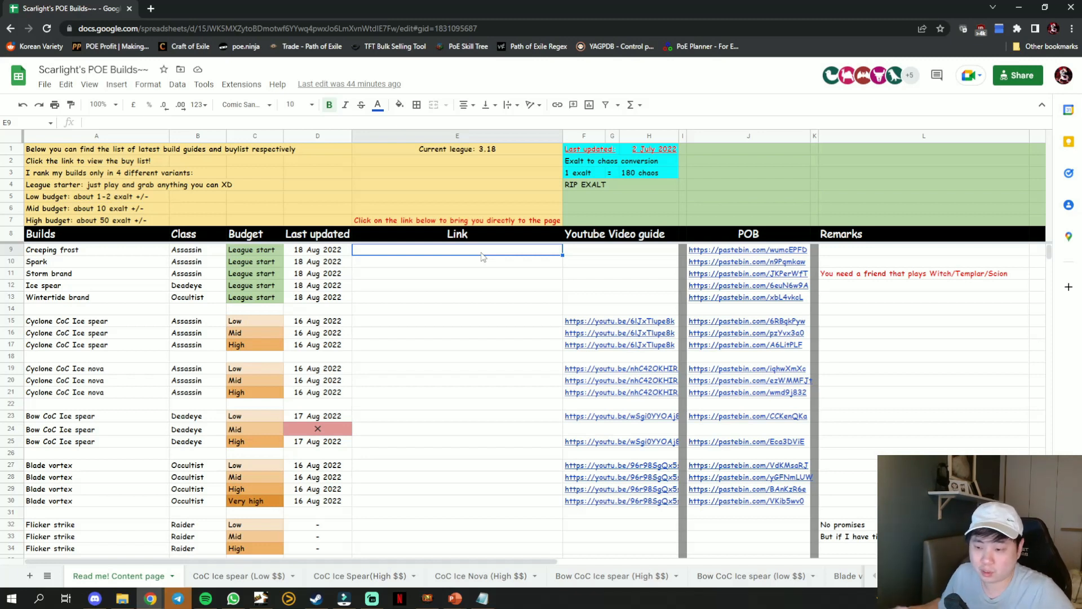
{"action": "mouse_move", "coordinate": [449, 259]}
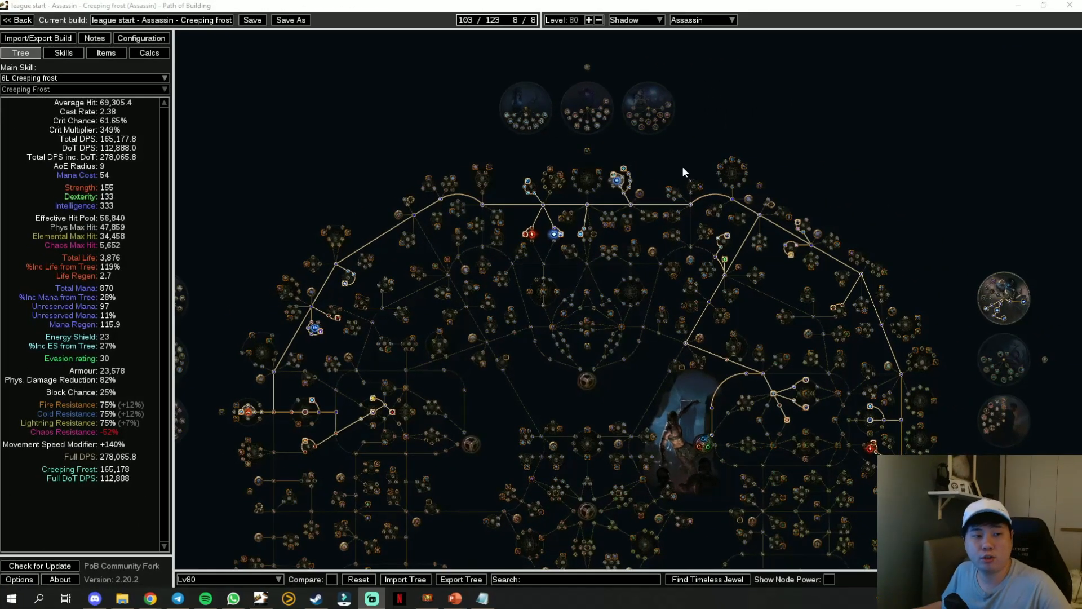
Browse the Lv90, Lv67 (Respec), Lv67 (After act 10) and Lv44 trees, then manage trees.
{"action": "left_click", "coordinate": [228, 578]}
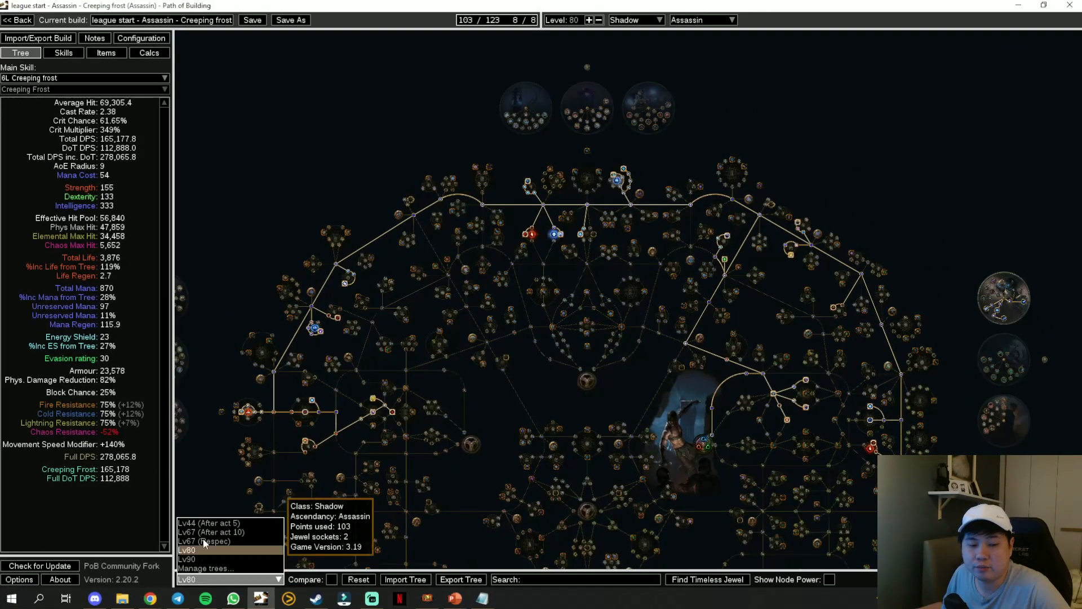
{"action": "mouse_move", "coordinate": [200, 558]}
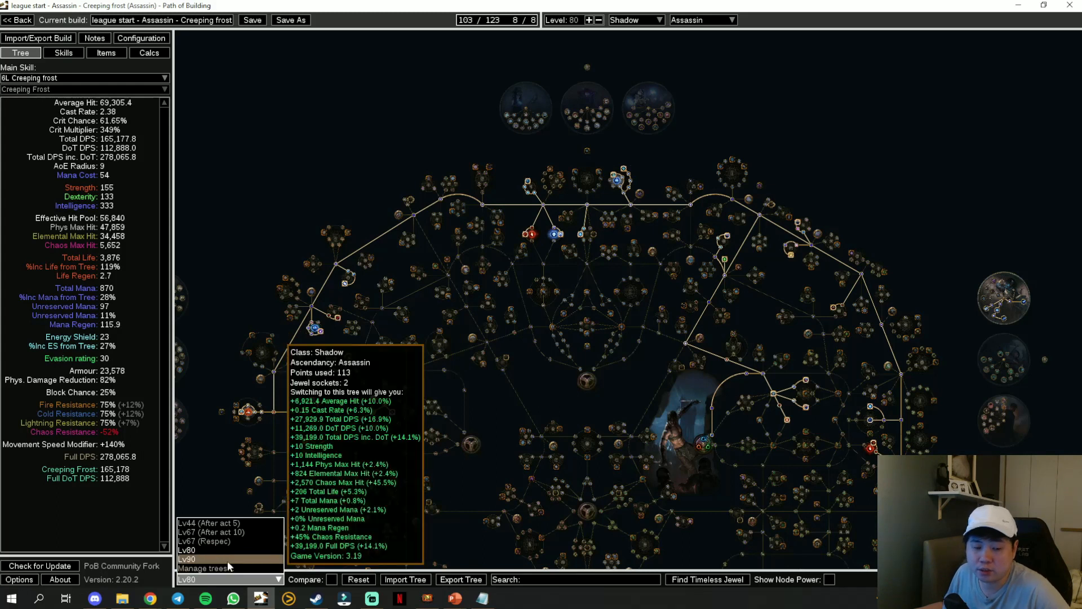
{"action": "left_click", "coordinate": [200, 567]}
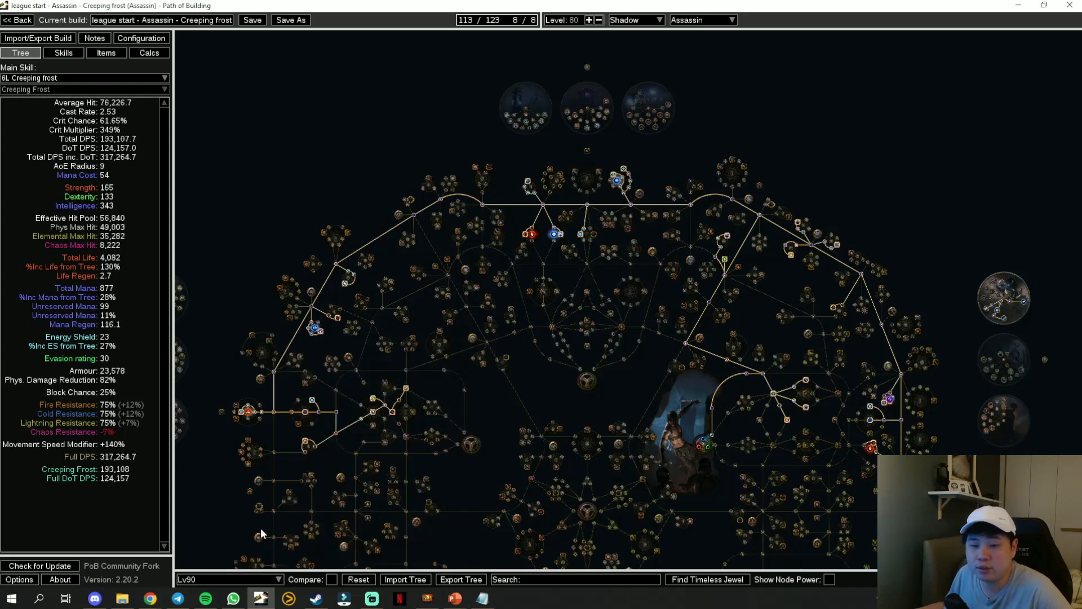
{"action": "mouse_move", "coordinate": [661, 386]}
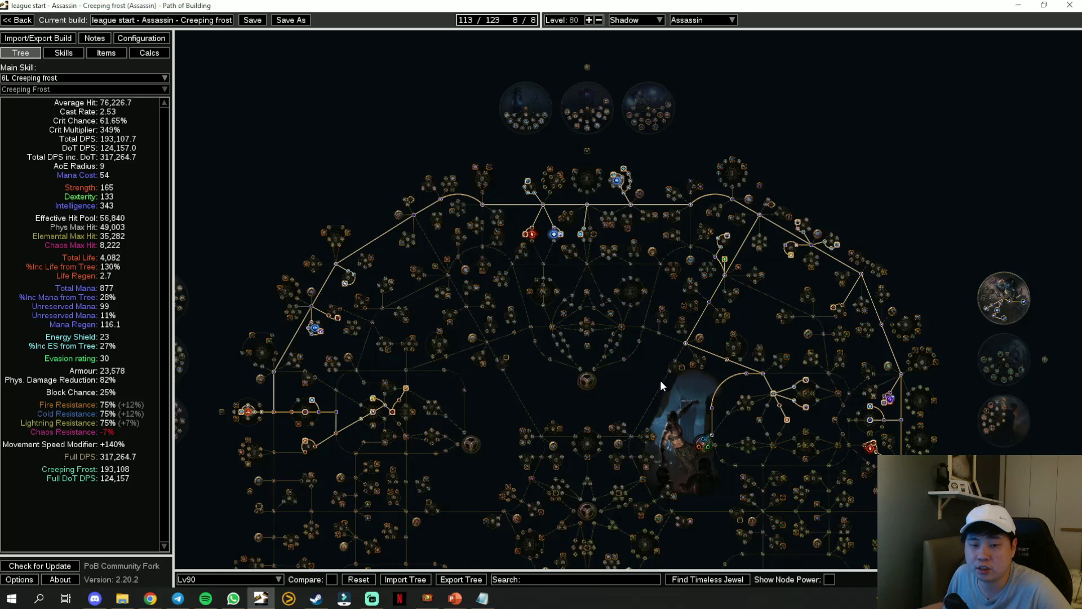
{"action": "mouse_move", "coordinate": [598, 368]}
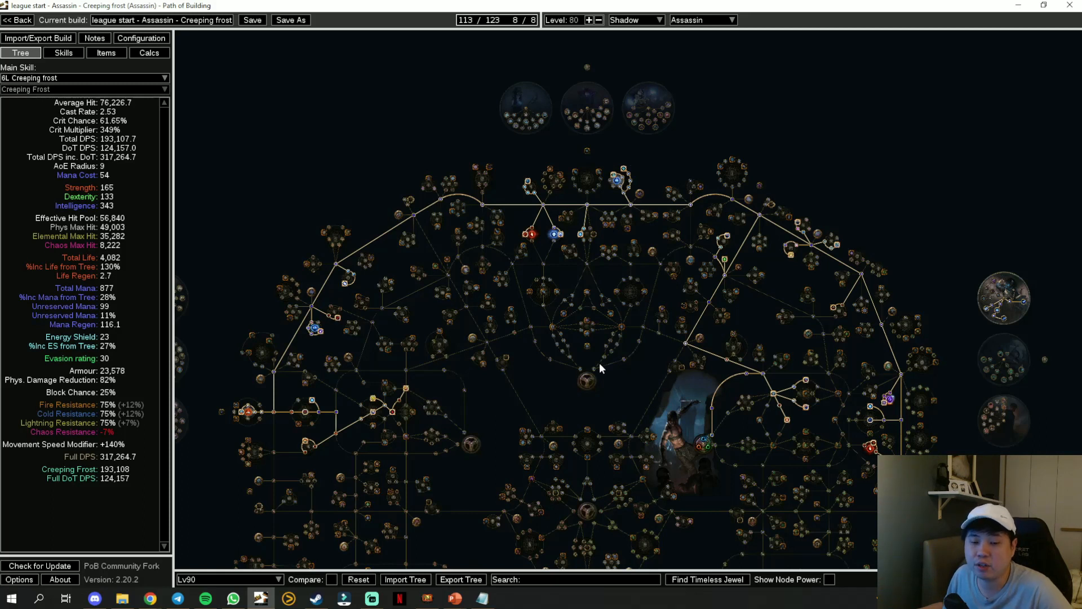
{"action": "mouse_move", "coordinate": [639, 366]}
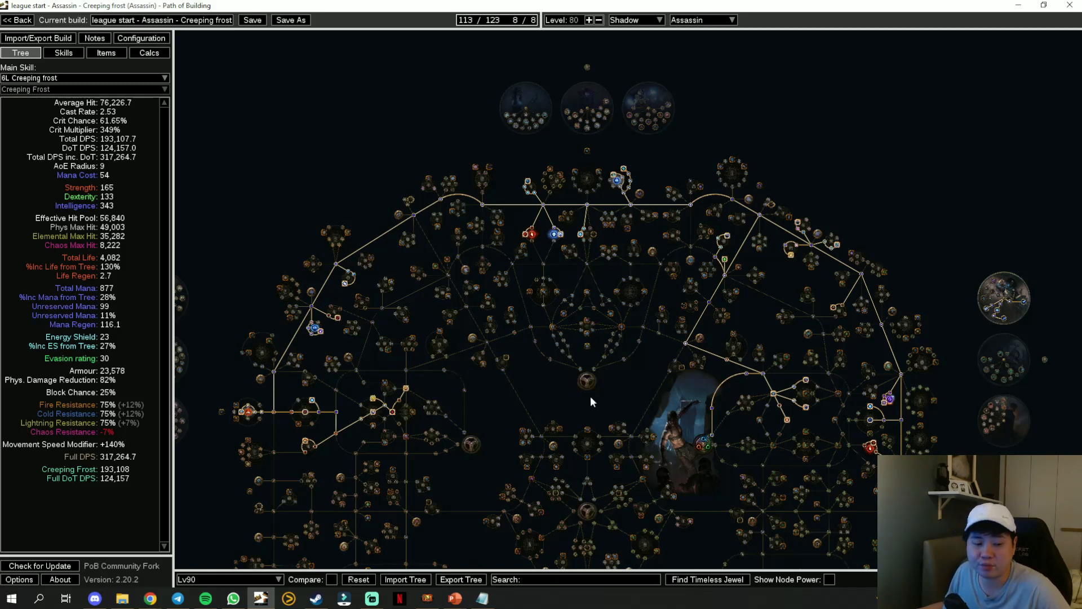
{"action": "left_click", "coordinate": [228, 579]}
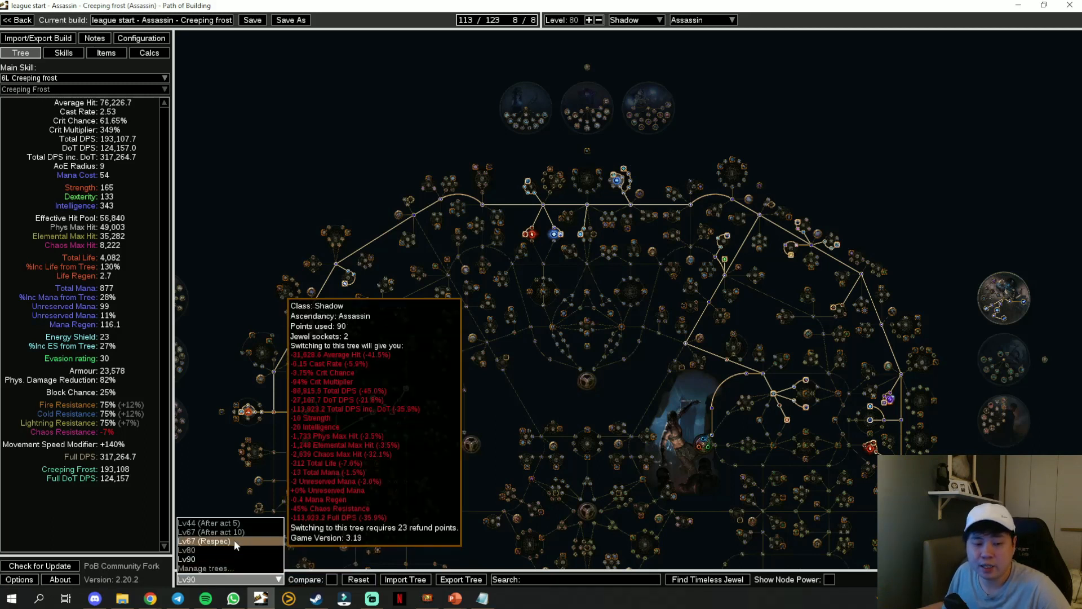
{"action": "left_click", "coordinate": [202, 541]}
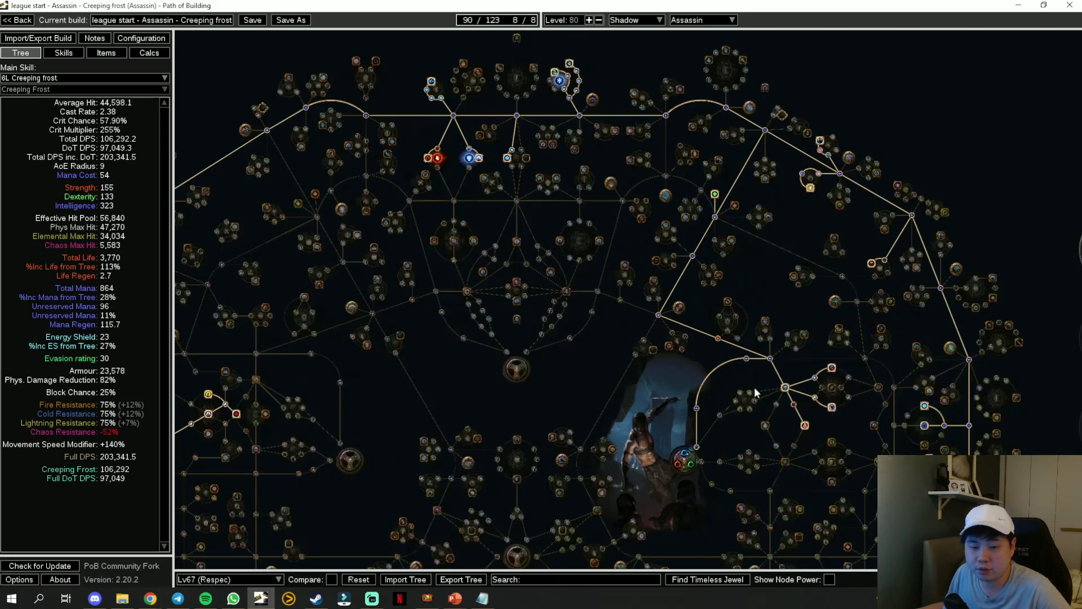
{"action": "left_click", "coordinate": [228, 579]}
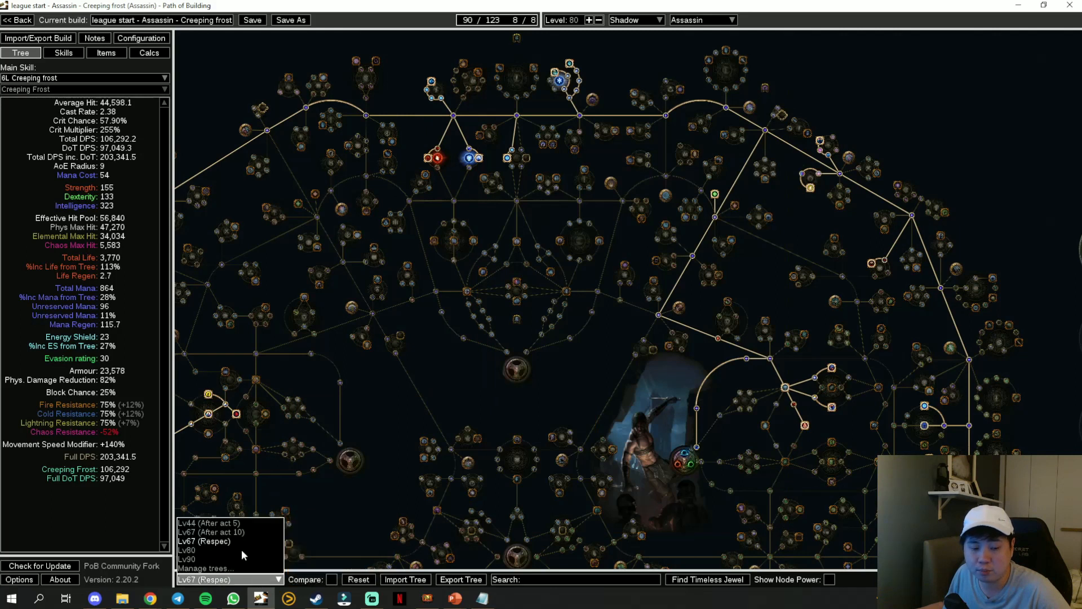
{"action": "left_click", "coordinate": [209, 532]}
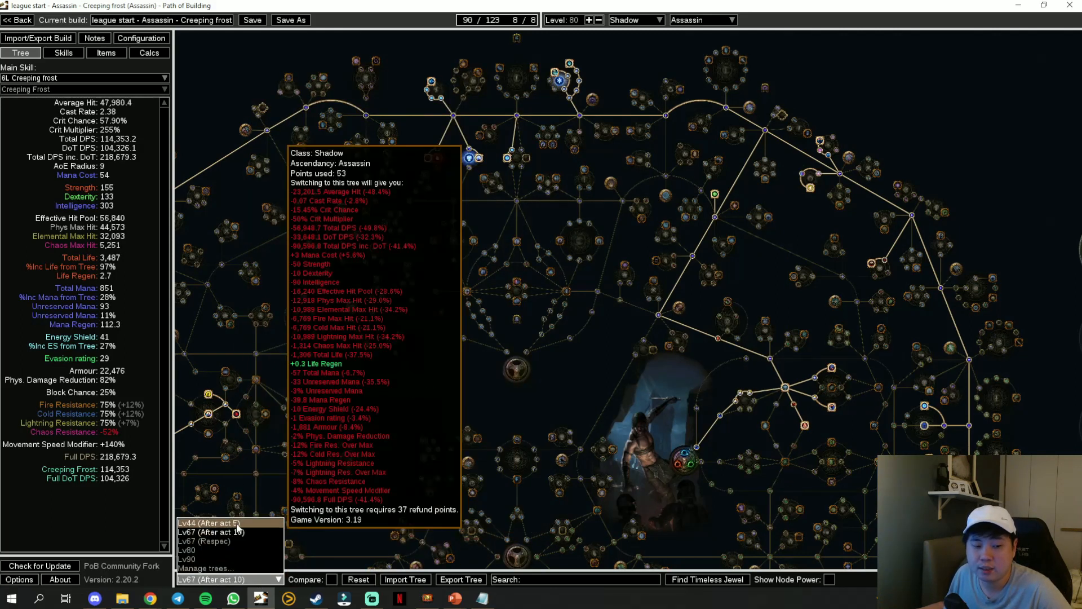
{"action": "left_click", "coordinate": [221, 522]}
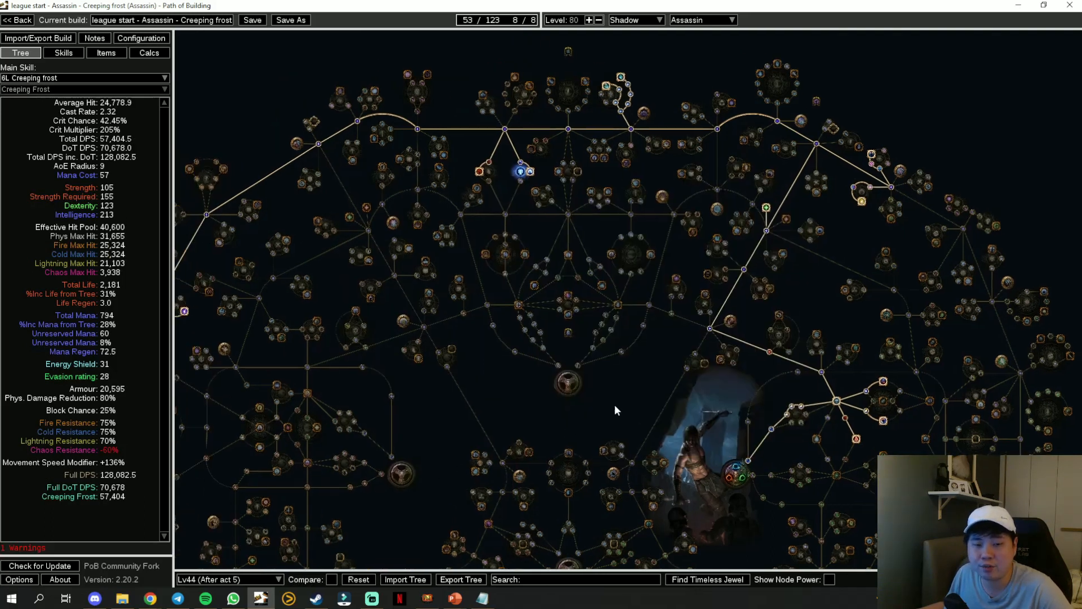
{"action": "scroll", "scroll_direction": "down", "scroll_amount": 3}
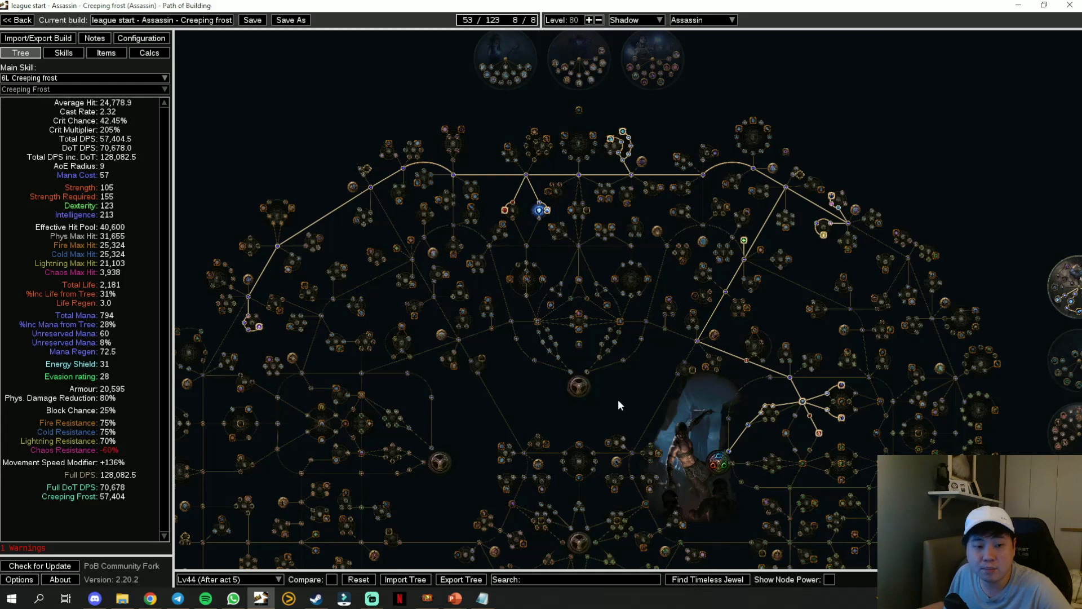
{"action": "mouse_move", "coordinate": [633, 382]}
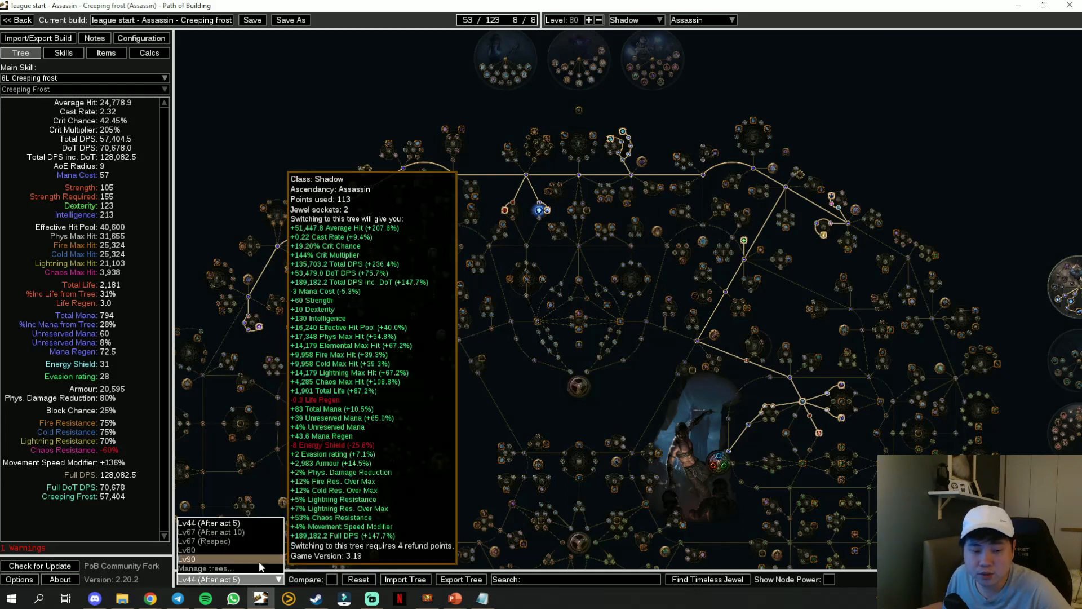
{"action": "left_click", "coordinate": [204, 569]}
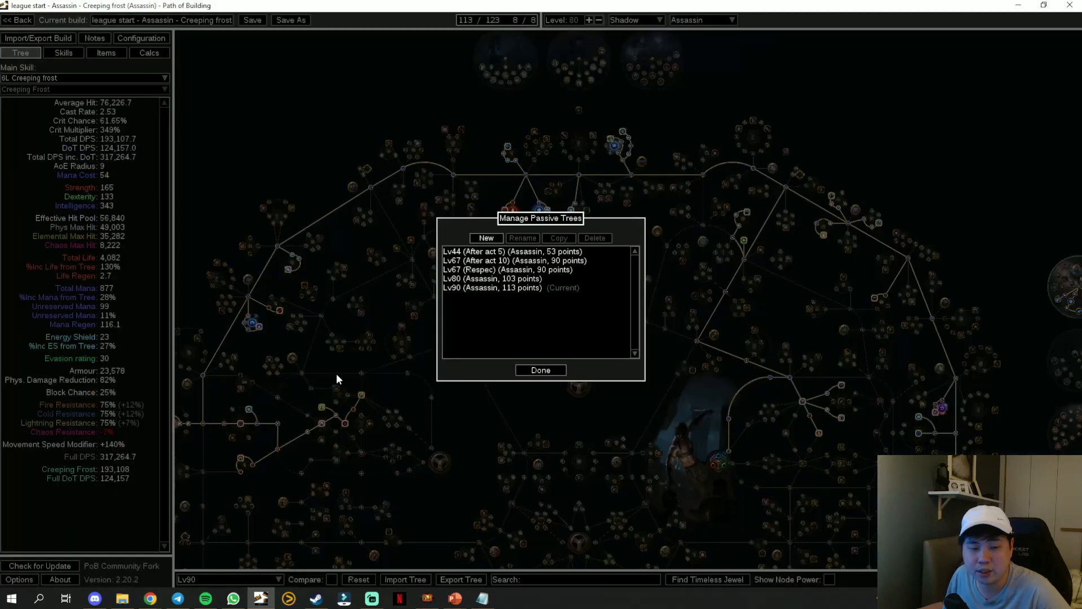
Add a new passive tree named 'Act 1' and make it the active tree.
{"action": "left_click", "coordinate": [486, 238]}
{"action": "type", "text": "Act 1"}
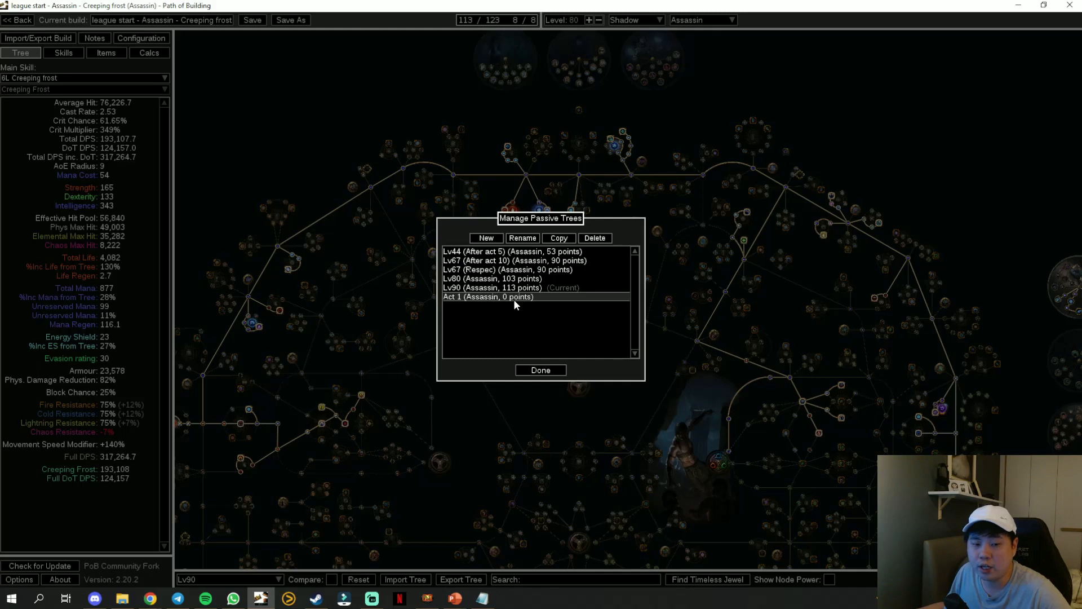
{"action": "left_click", "coordinate": [541, 370]}
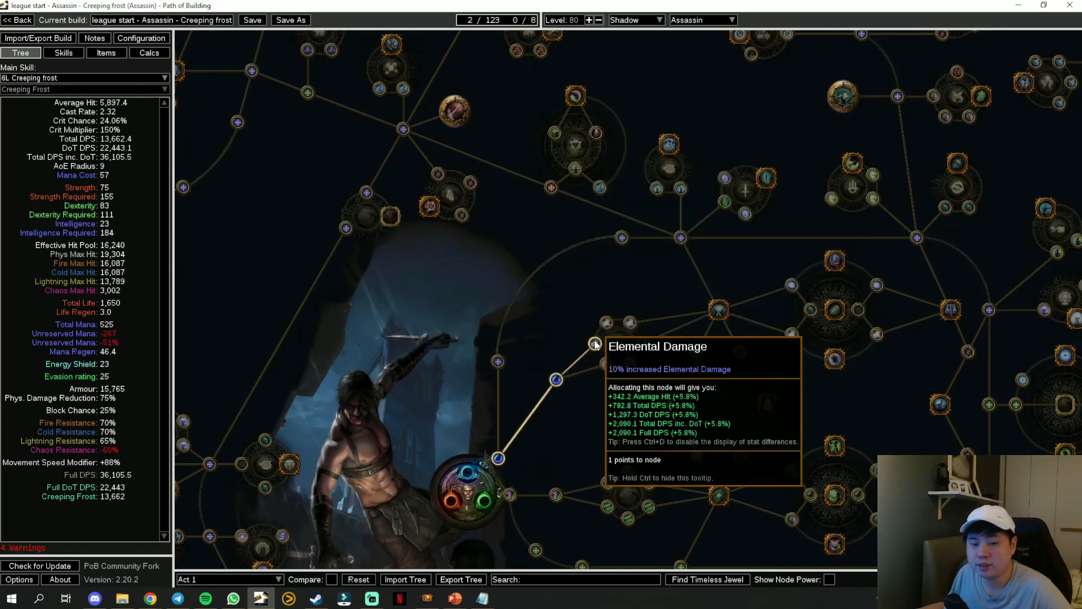
Allocate the Act 1 path from the Shadow start, comparing against the Lv44 tree.
{"action": "left_click", "coordinate": [595, 343]}
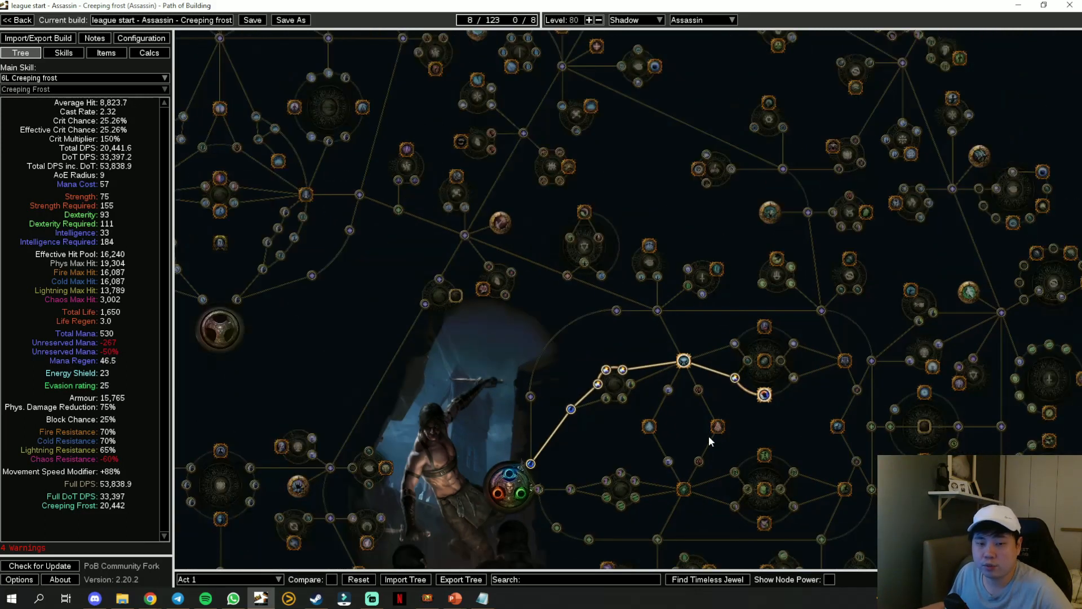
{"action": "mouse_move", "coordinate": [717, 427]}
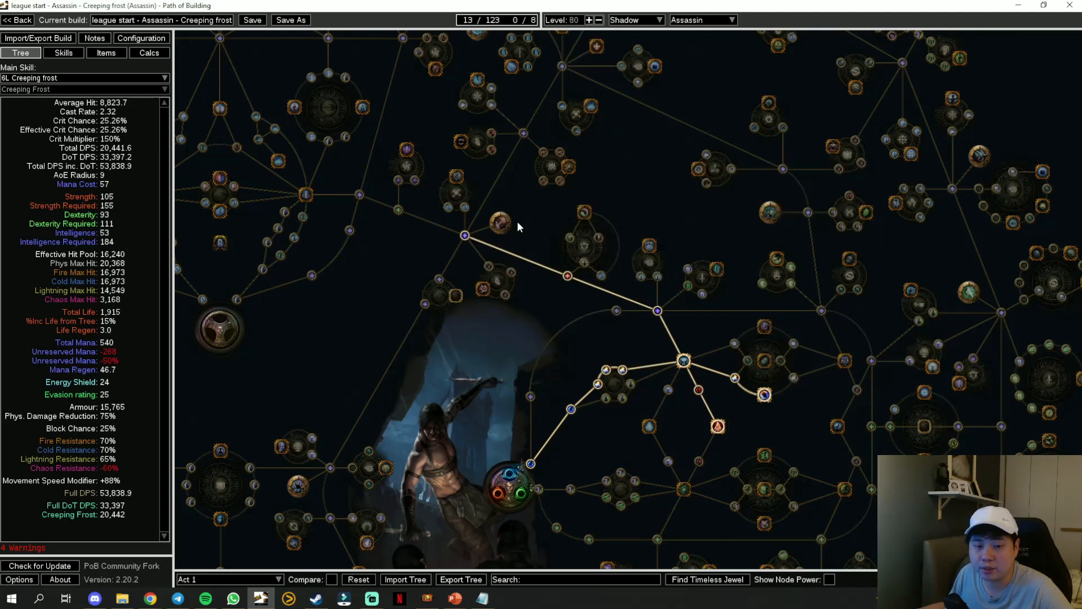
{"action": "left_click", "coordinate": [228, 579]}
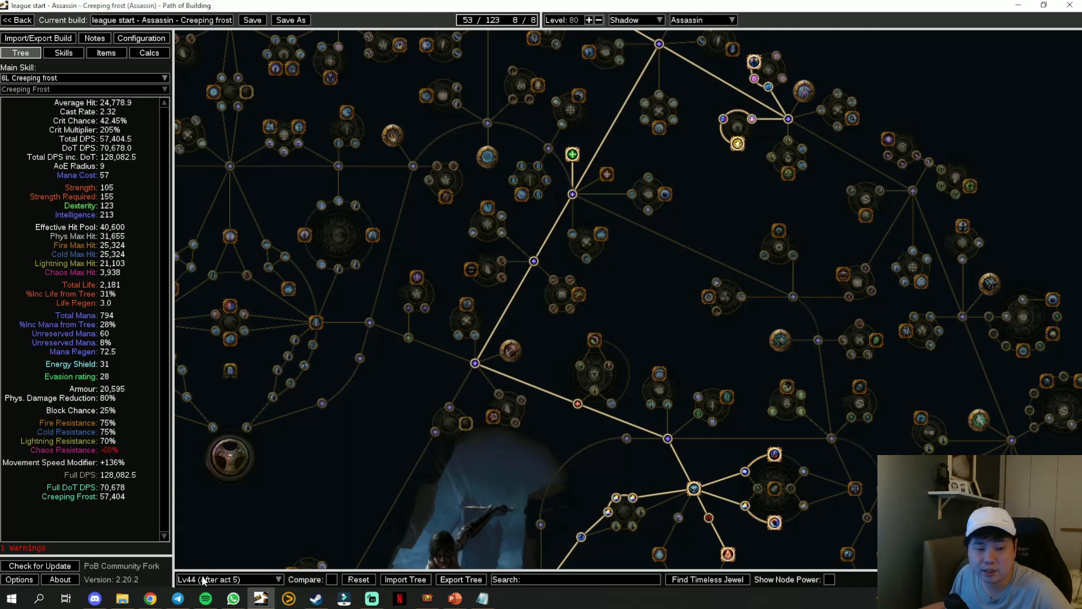
{"action": "left_click", "coordinate": [228, 579]}
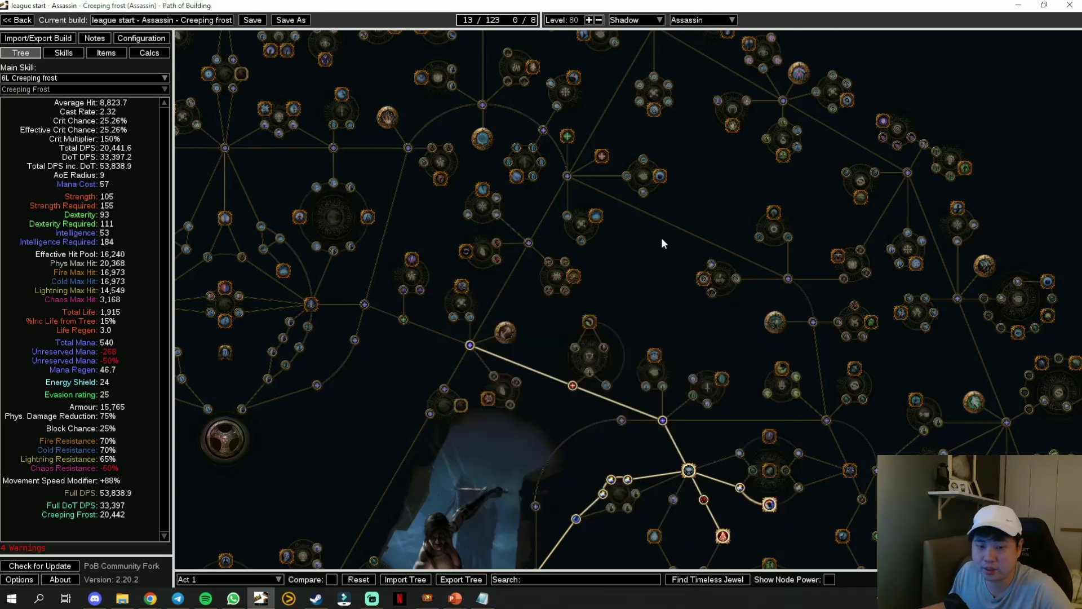
{"action": "mouse_move", "coordinate": [544, 242]}
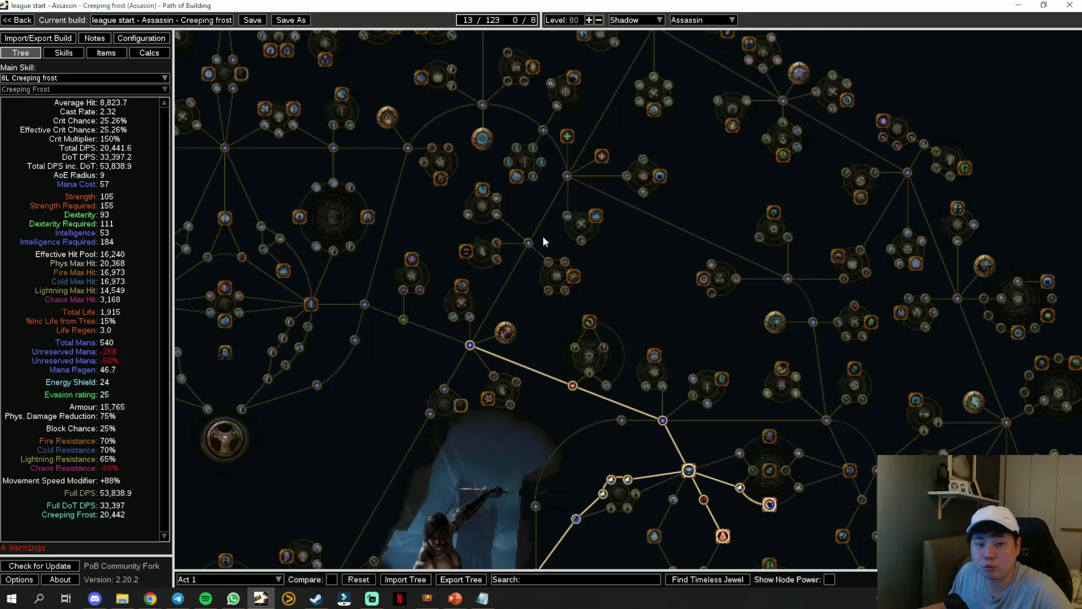
{"action": "left_click", "coordinate": [529, 246]}
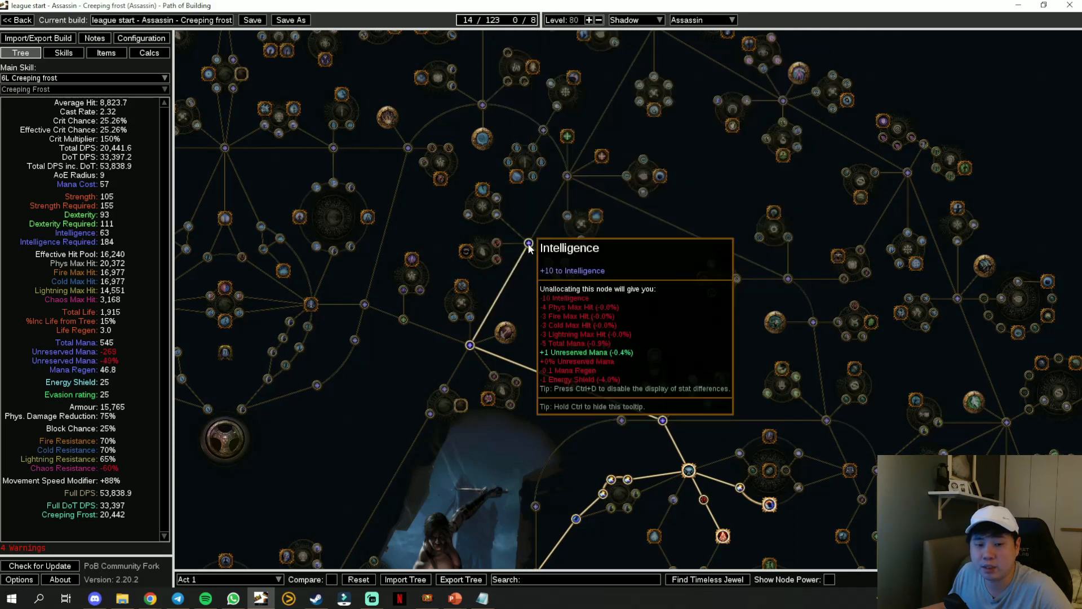
{"action": "left_click", "coordinate": [528, 245]}
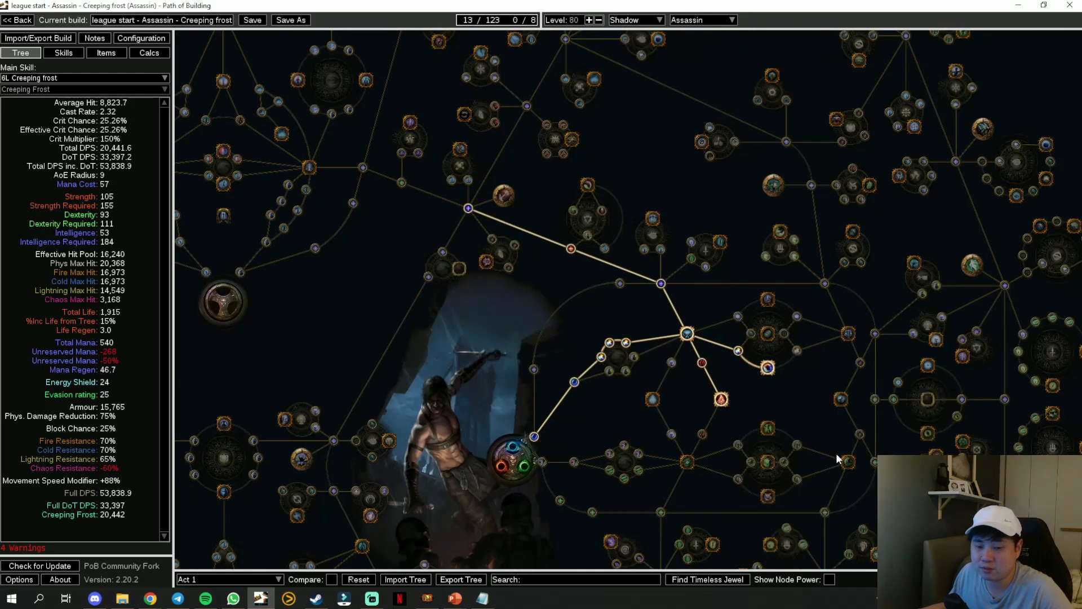
{"action": "mouse_move", "coordinate": [701, 435]}
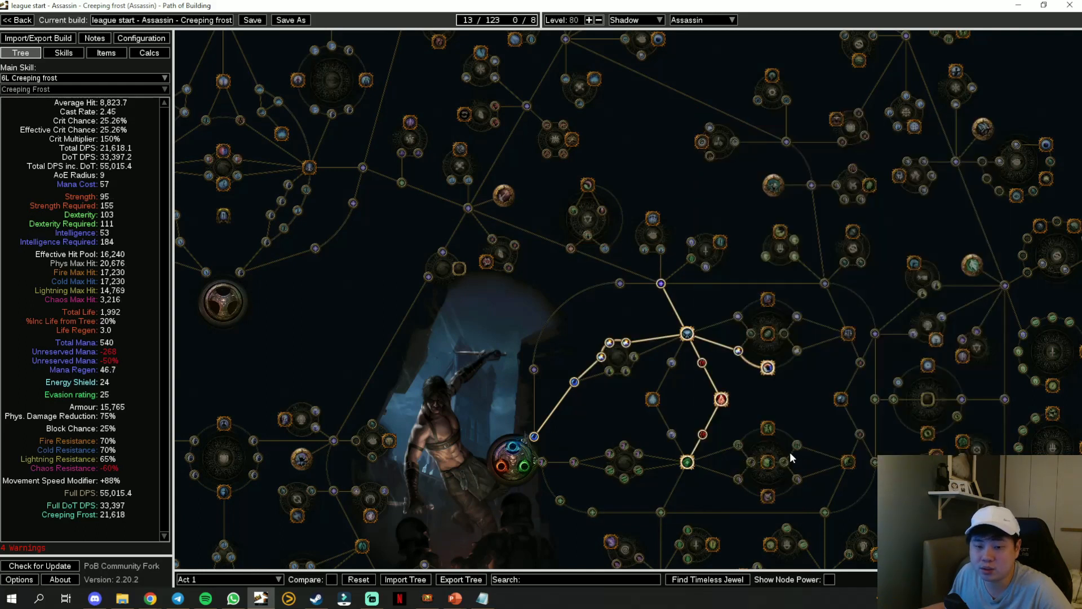
{"action": "mouse_move", "coordinate": [686, 463]}
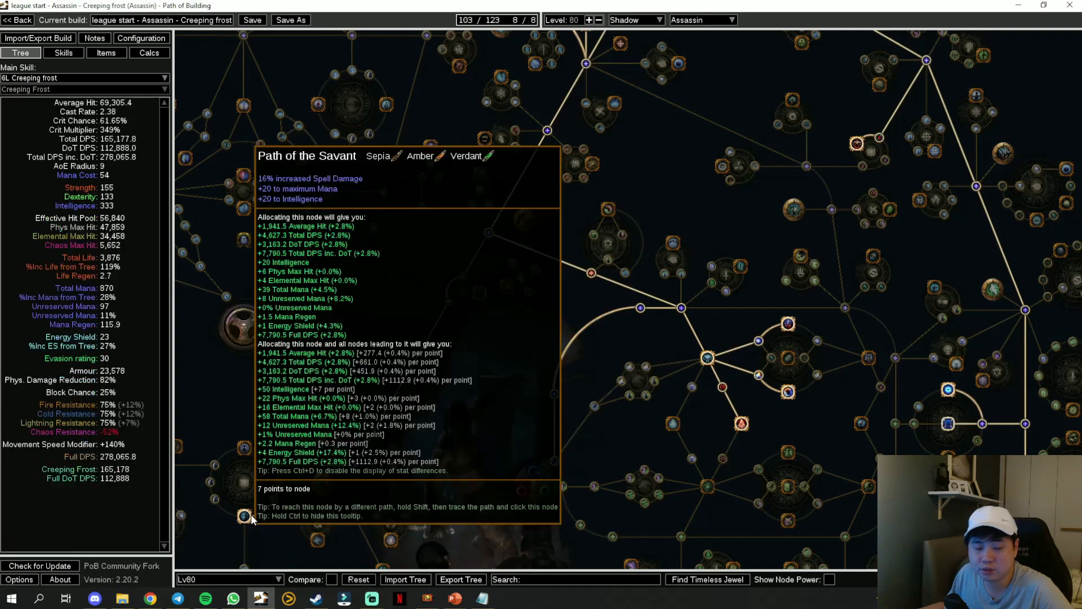
{"action": "left_click", "coordinate": [63, 53]}
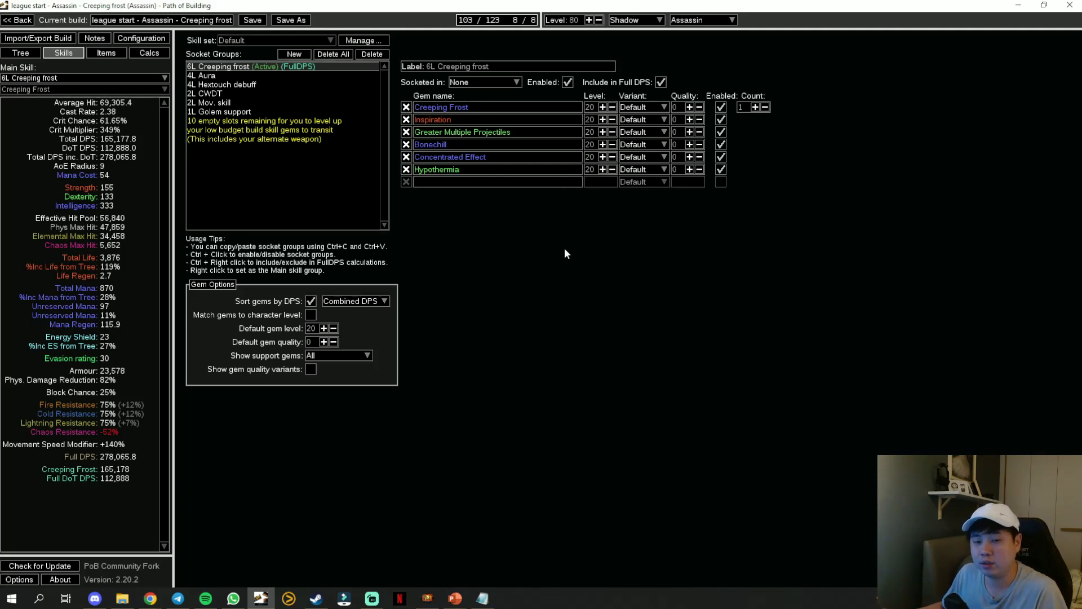
{"action": "mouse_move", "coordinate": [466, 101]}
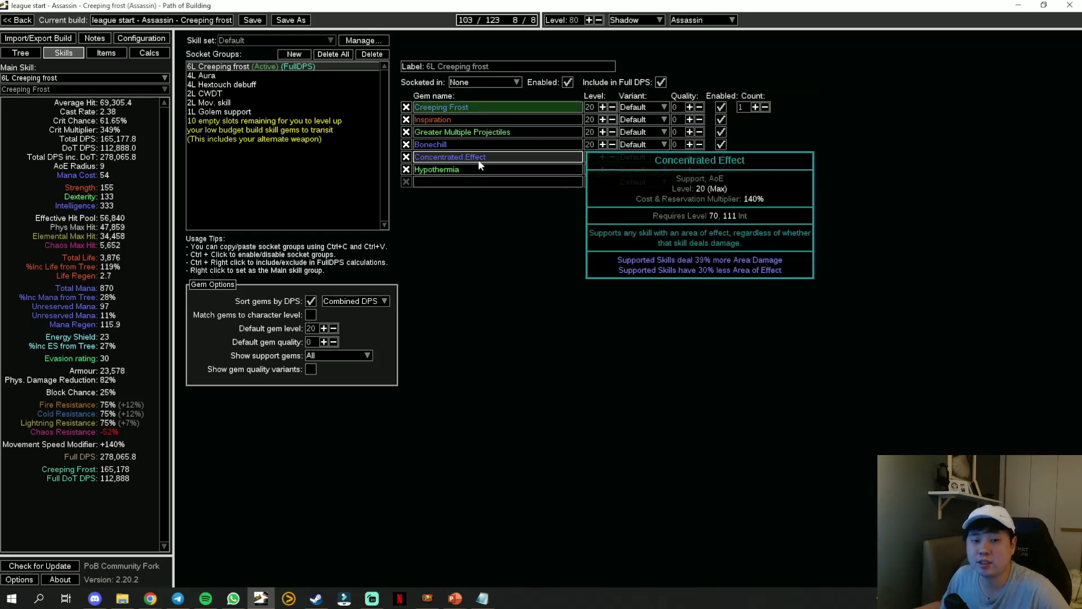
{"action": "mouse_move", "coordinate": [437, 170]}
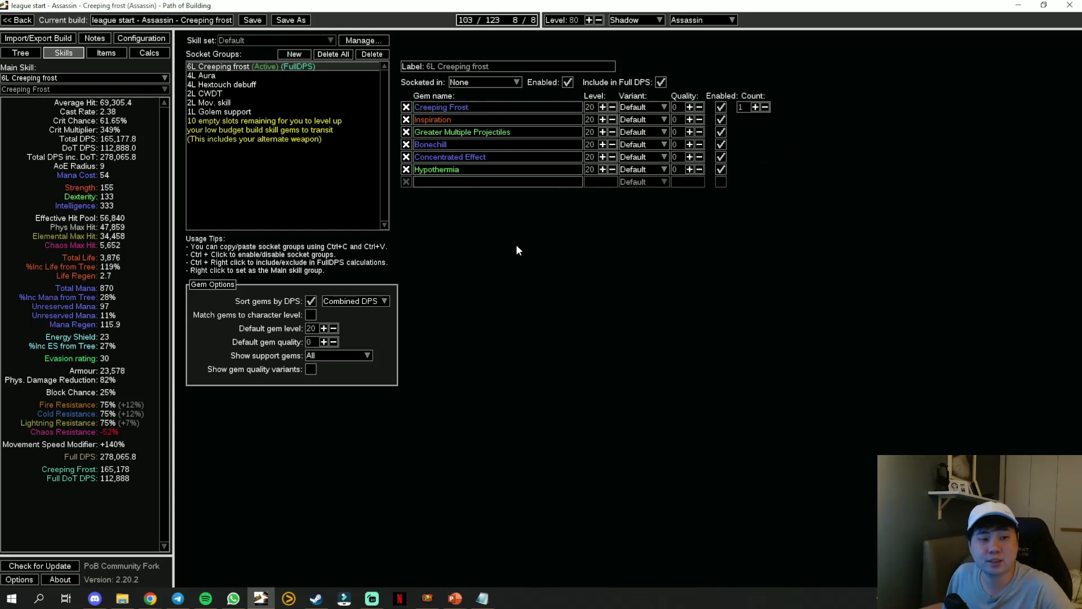
Show the 4L Aura group with Clarity, Hatred, Determination and Defiance Banner.
{"action": "left_click", "coordinate": [202, 74]}
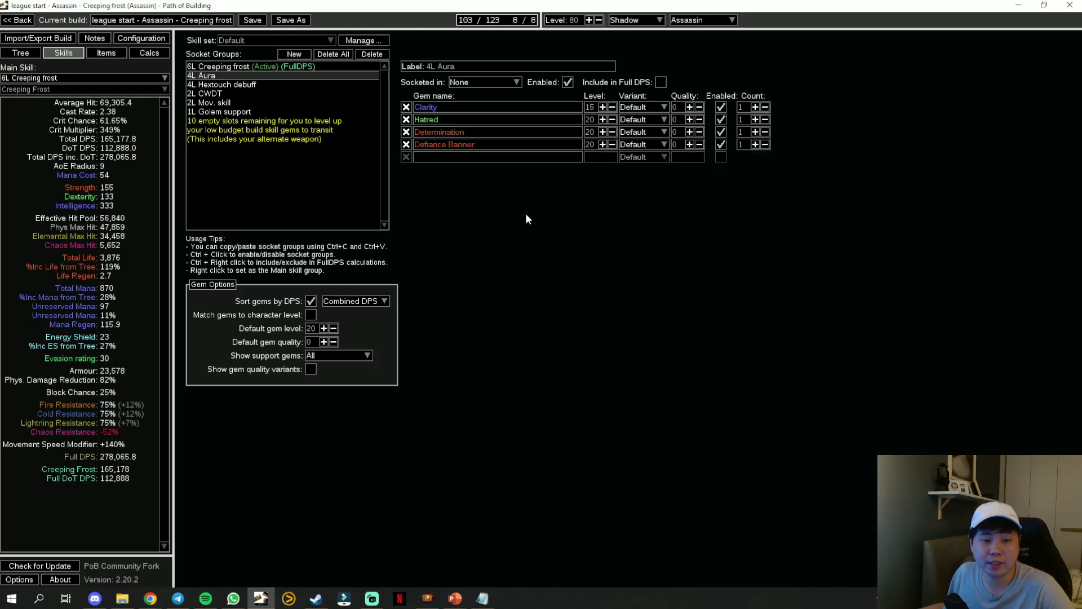
Review the CWDT, movement skill, golem support and notes gem groups, then view equipped items.
{"action": "left_click", "coordinate": [221, 84]}
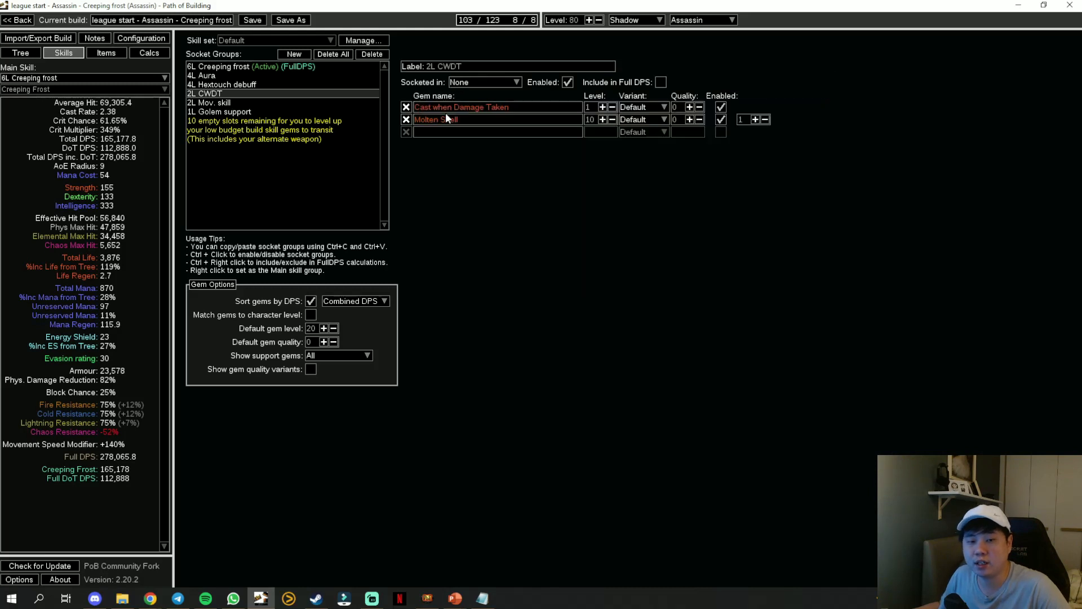
{"action": "mouse_move", "coordinate": [434, 120]}
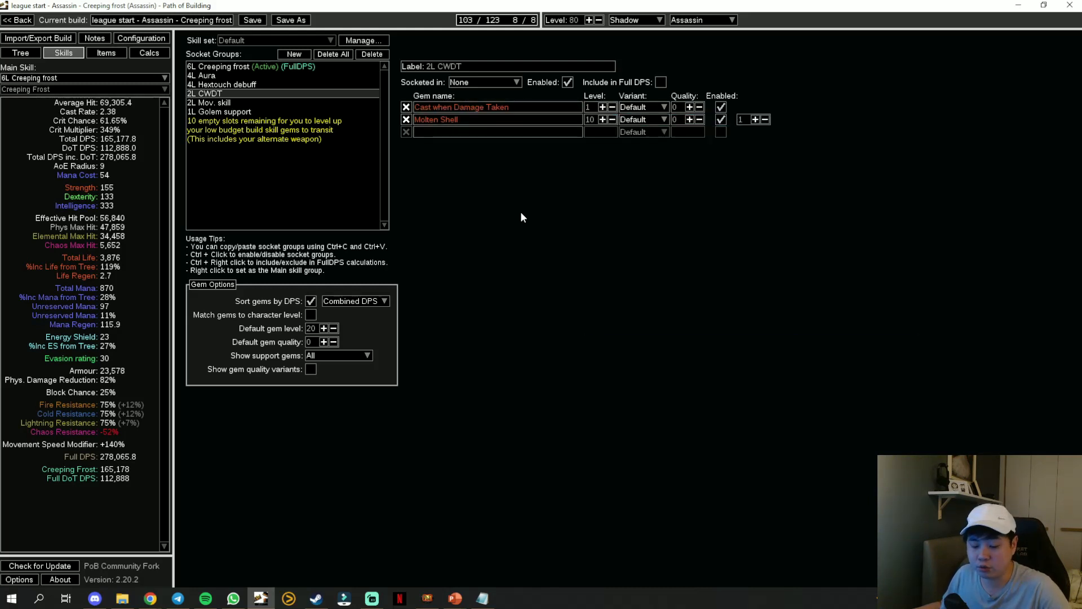
{"action": "left_click", "coordinate": [209, 102]}
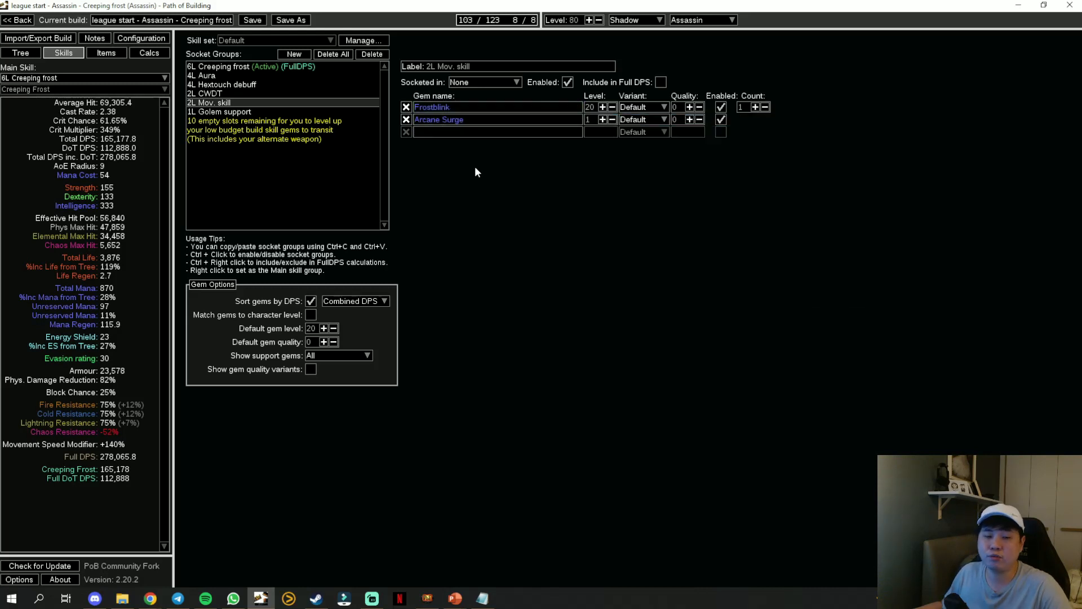
{"action": "left_click", "coordinate": [218, 111]}
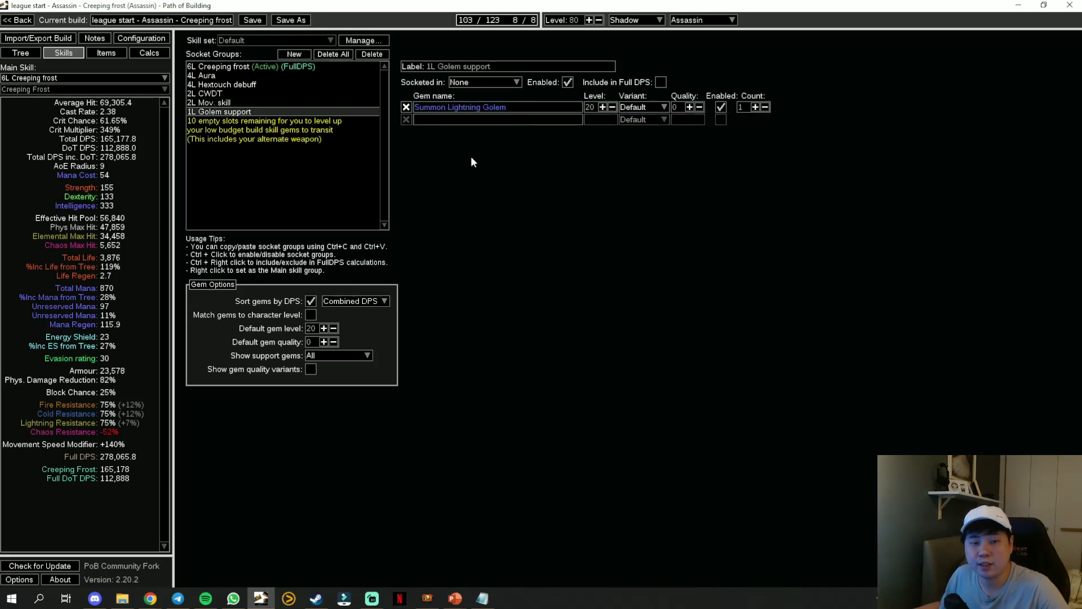
{"action": "mouse_move", "coordinate": [540, 166]}
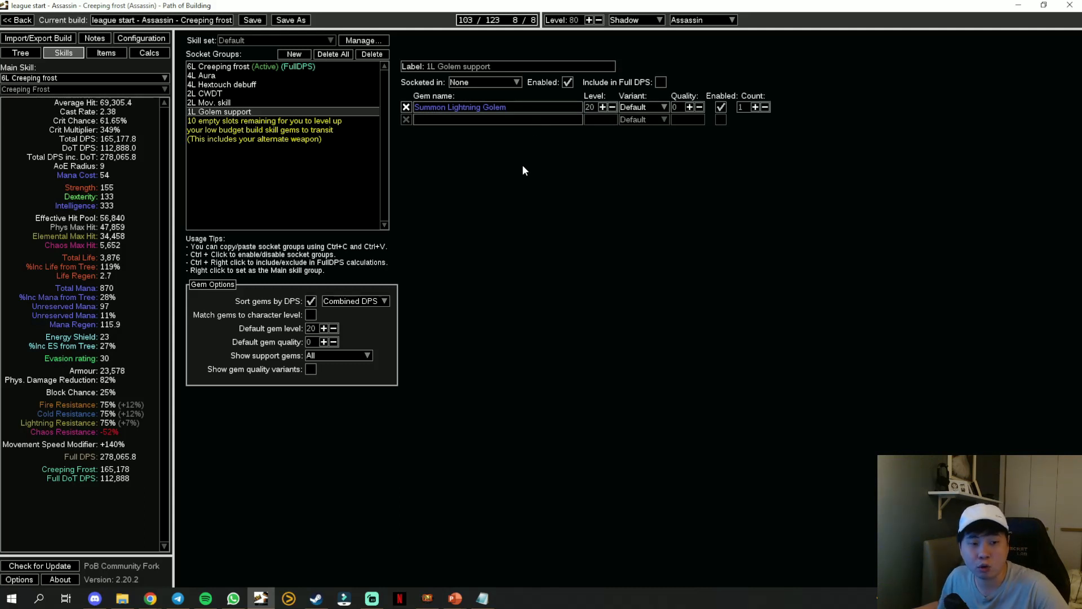
{"action": "left_click", "coordinate": [249, 121]}
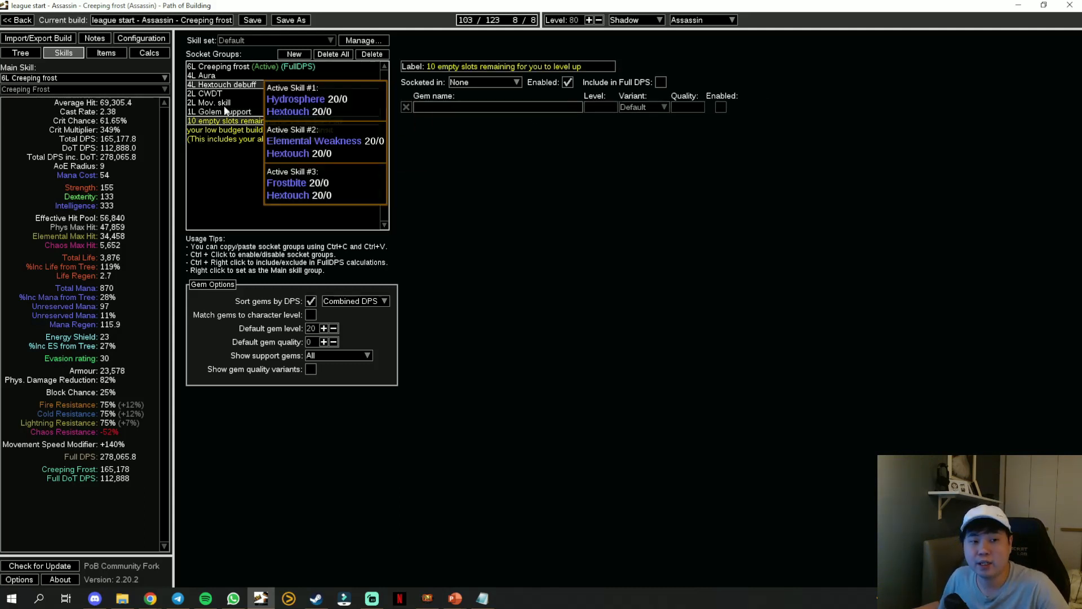
{"action": "mouse_move", "coordinate": [297, 142]}
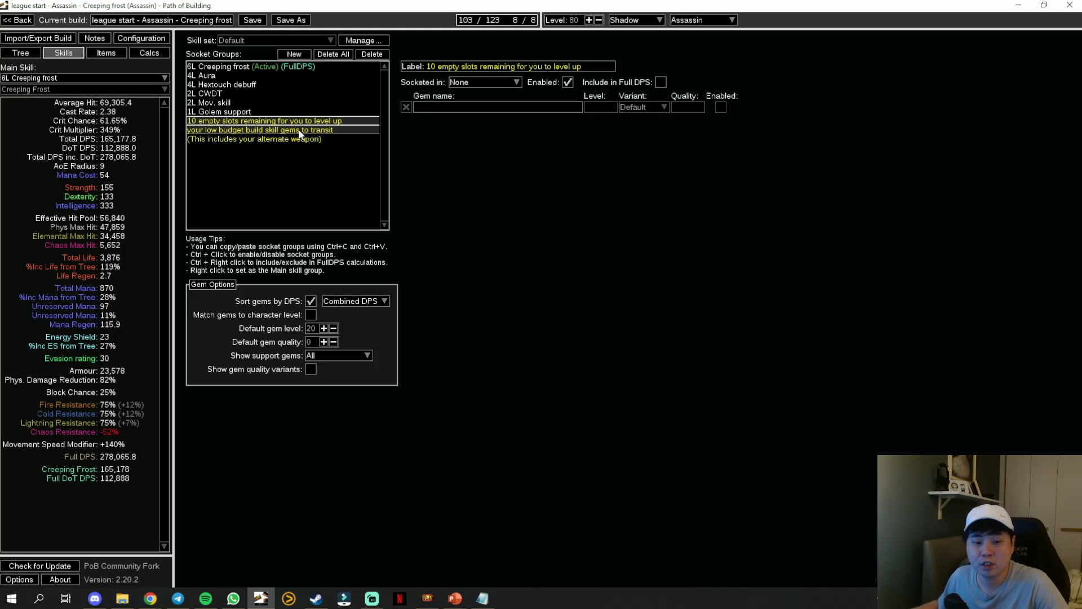
{"action": "left_click", "coordinate": [105, 53]}
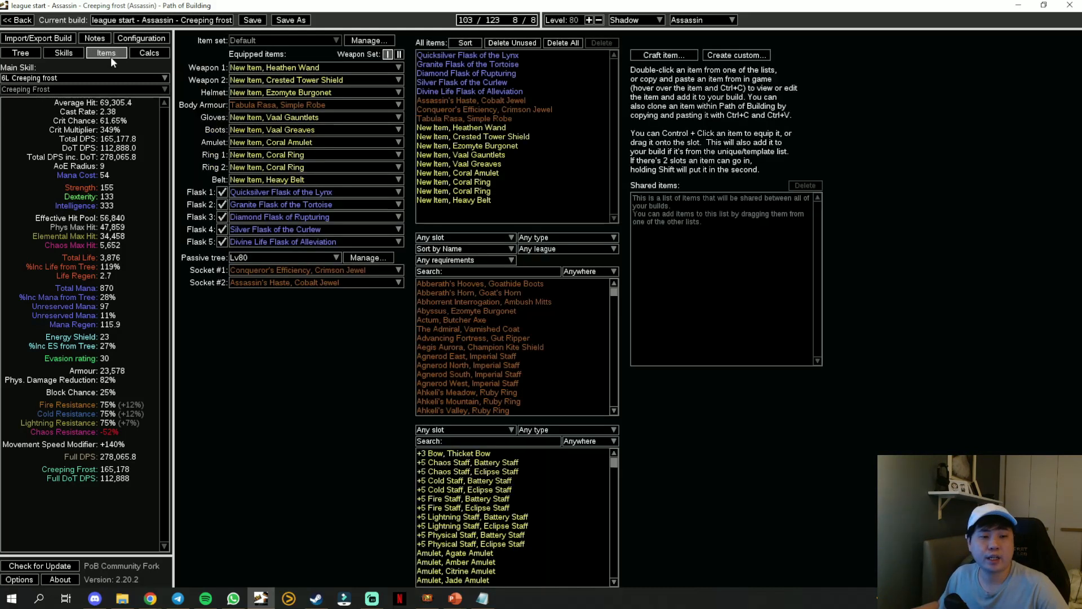
{"action": "mouse_move", "coordinate": [314, 80]}
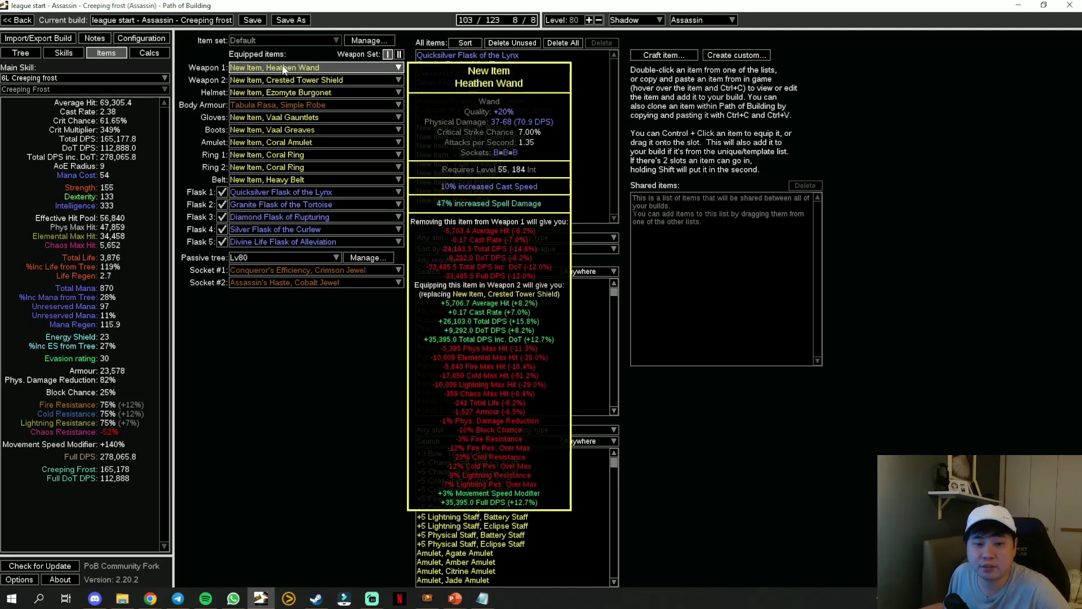
{"action": "mouse_move", "coordinate": [563, 126]}
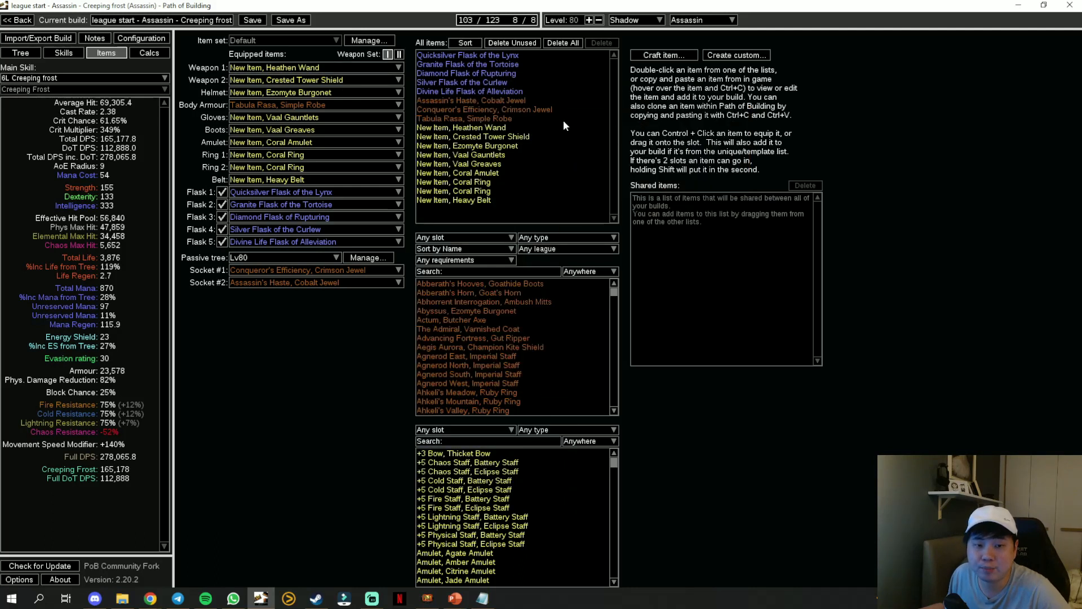
Add modifiers to the Heathen Wand, raising cast rate to 2.65 and Full DPS to 296,547.
{"action": "left_click", "coordinate": [461, 128]}
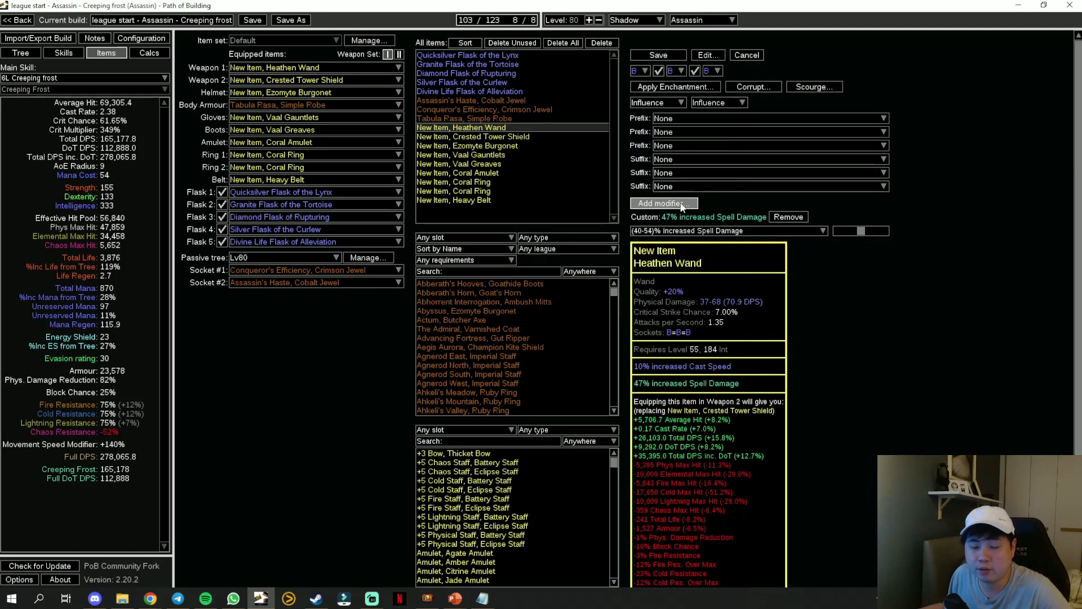
{"action": "left_click", "coordinate": [661, 203]}
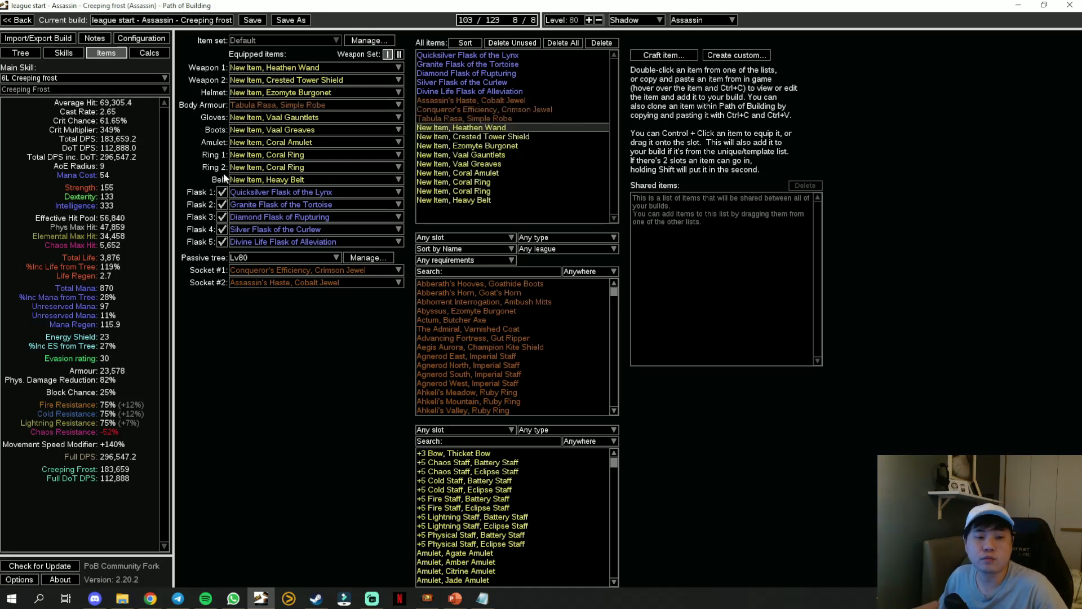
{"action": "mouse_move", "coordinate": [281, 192]}
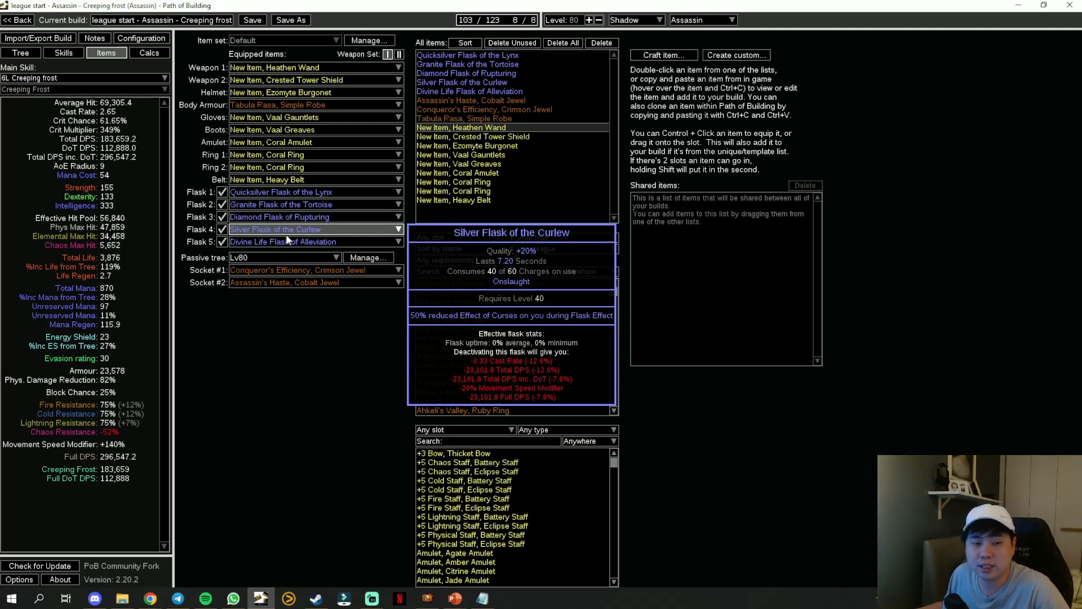
{"action": "mouse_move", "coordinate": [290, 242]}
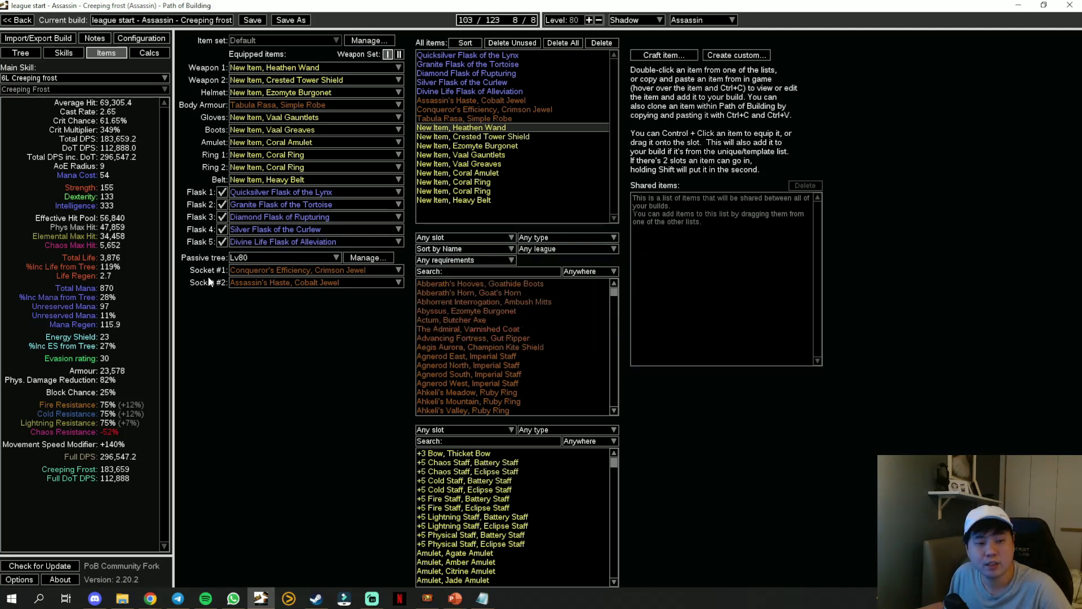
Inspect the Conqueror's Efficiency and Assassin's Haste jewel sockets, then show the leveling guide notes.
{"action": "left_click", "coordinate": [20, 53]}
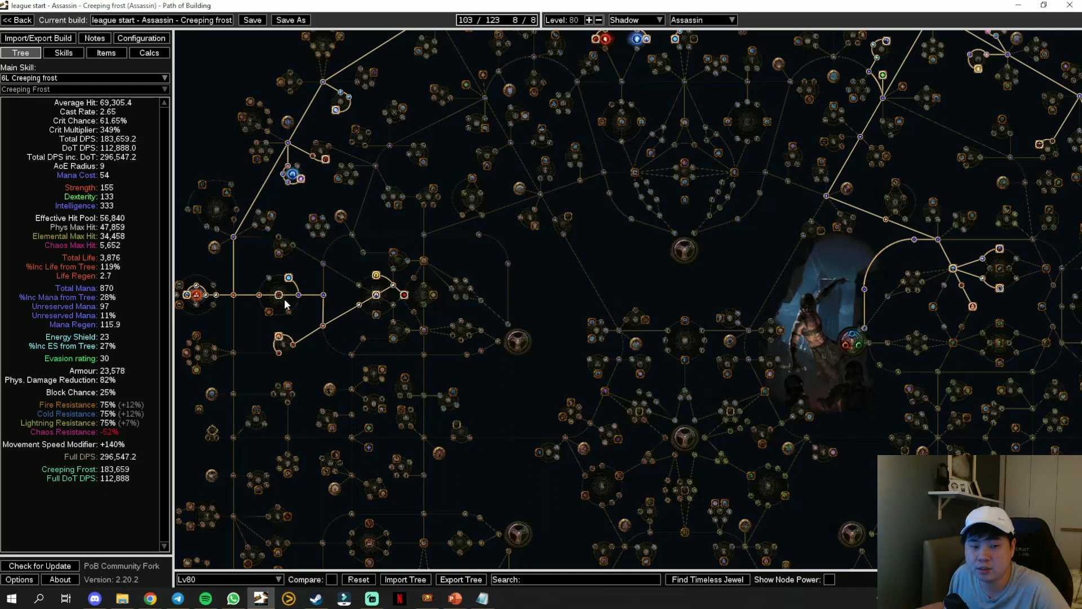
{"action": "mouse_move", "coordinate": [332, 272]}
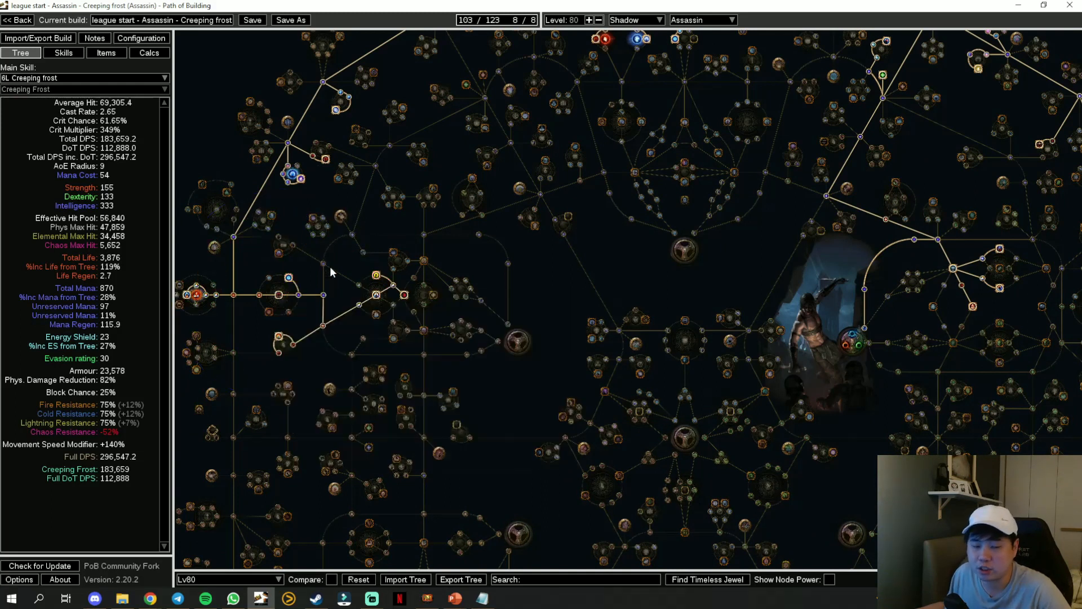
{"action": "mouse_move", "coordinate": [276, 295]}
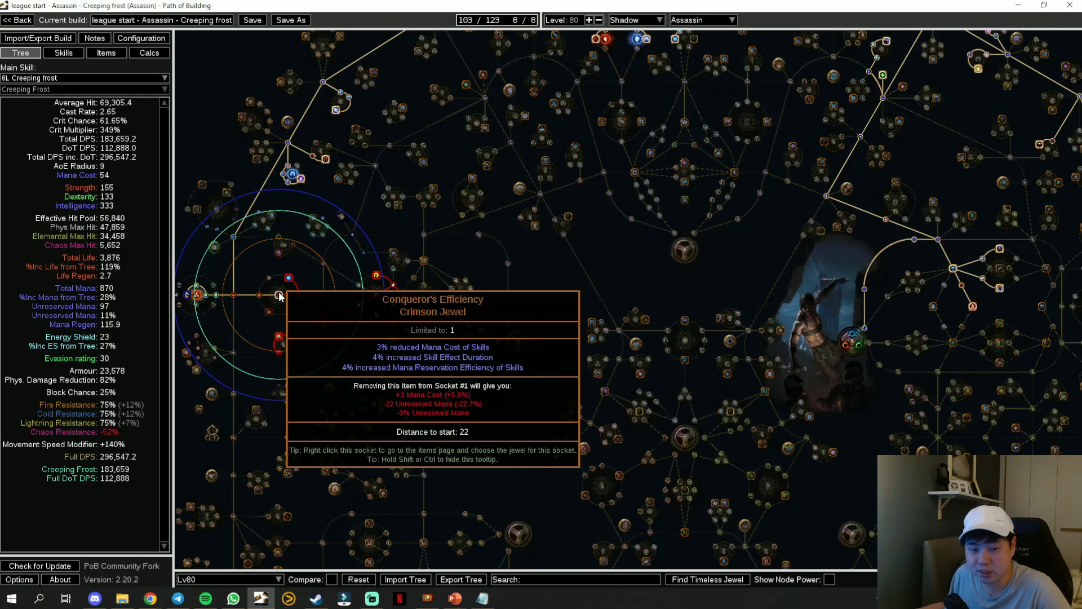
{"action": "mouse_move", "coordinate": [112, 305]}
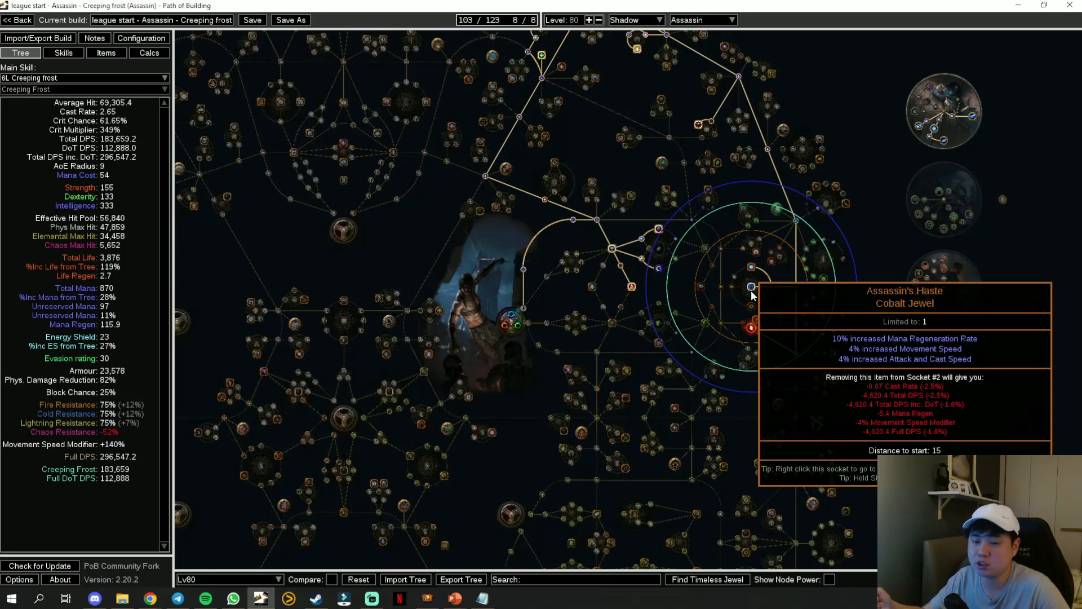
{"action": "mouse_move", "coordinate": [742, 200]}
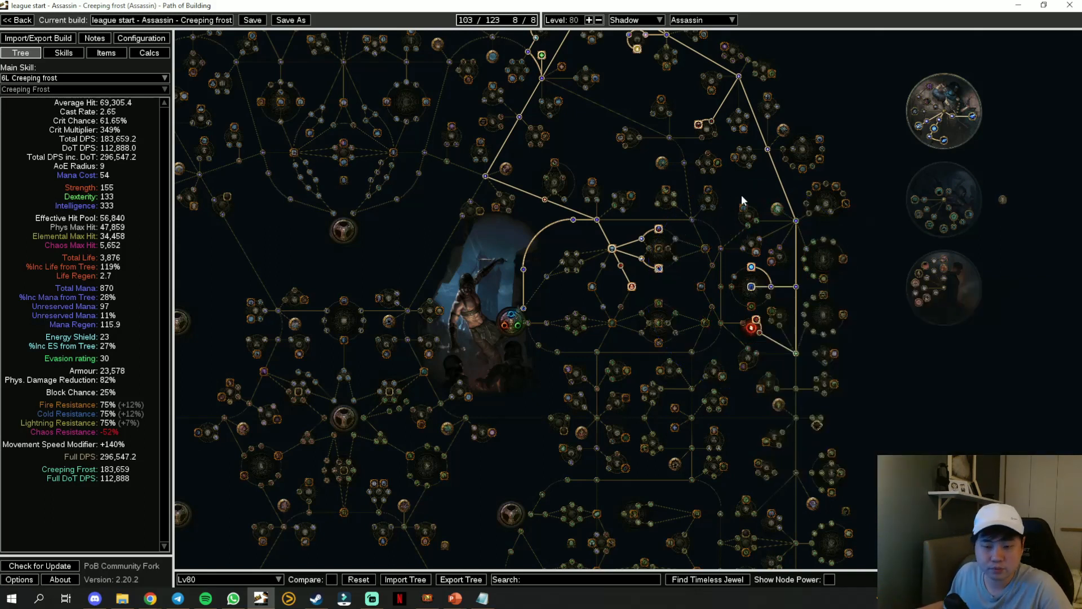
{"action": "left_click", "coordinate": [94, 38]}
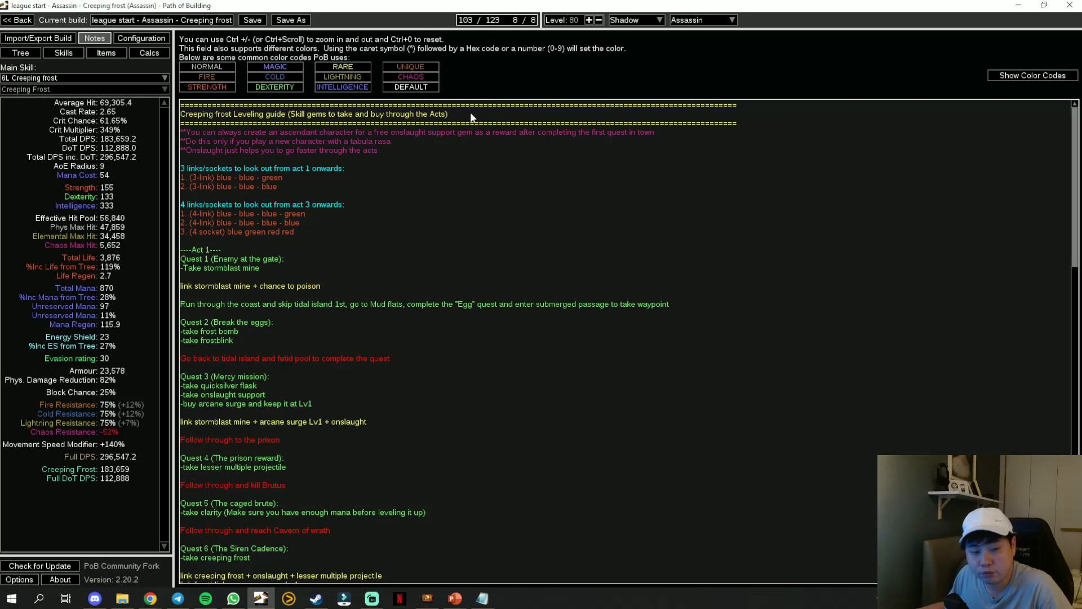
{"action": "mouse_move", "coordinate": [182, 170]}
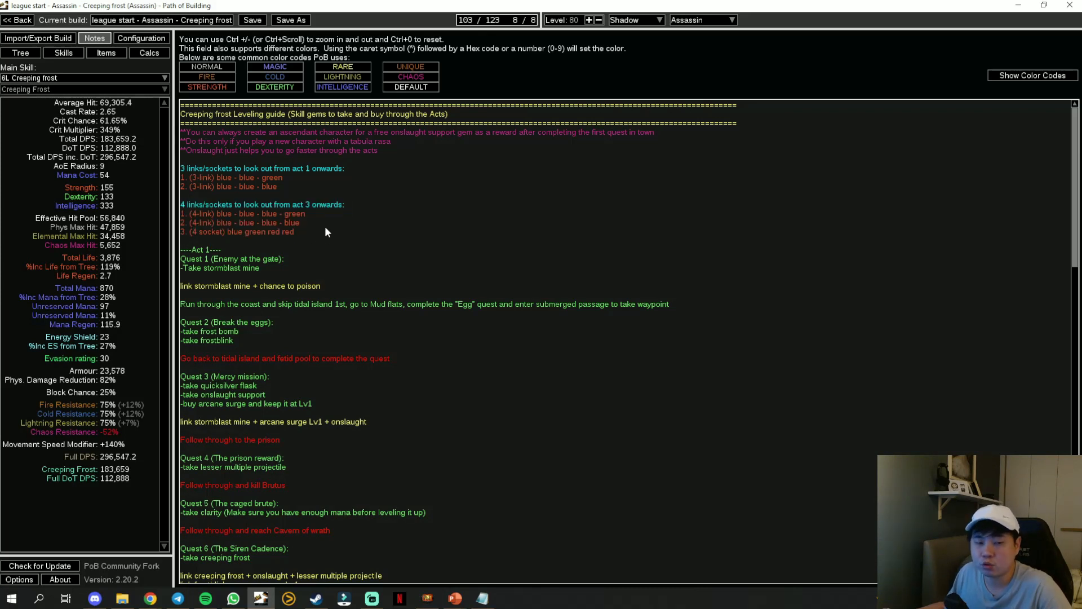
Scroll the guide's Act 1–3 gem picks, then return to the zoomed-out passive tree.
{"action": "scroll", "scroll_direction": "down", "scroll_amount": 3}
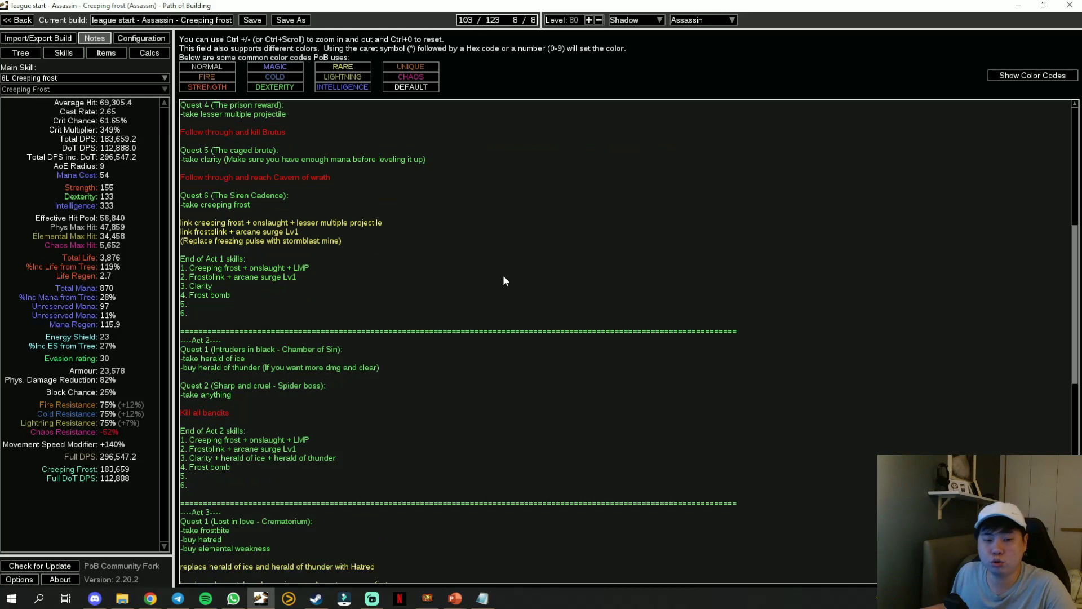
{"action": "scroll", "scroll_direction": "down", "scroll_amount": 3}
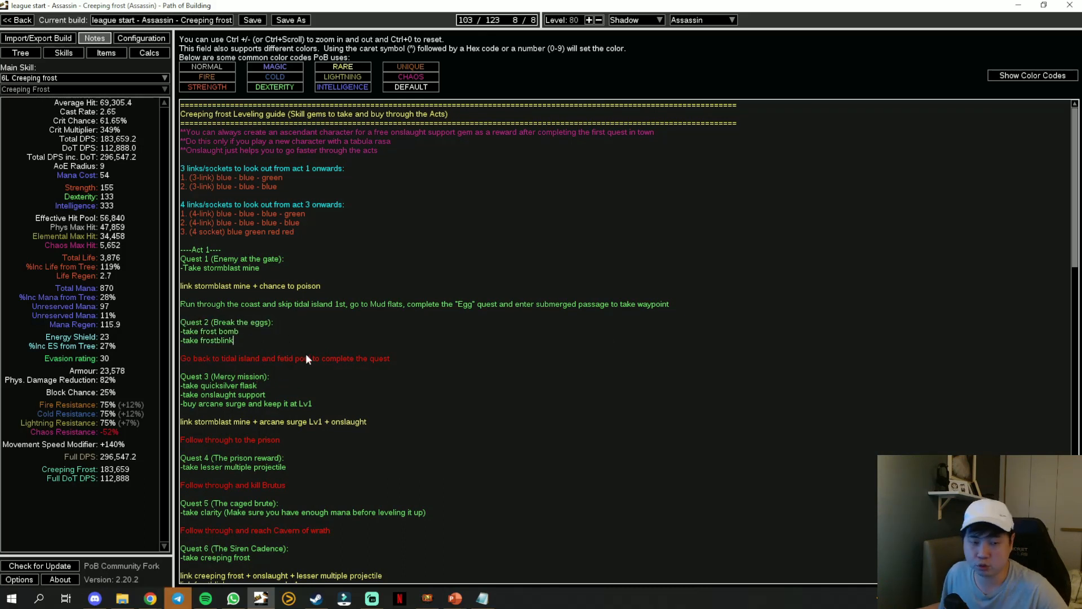
{"action": "mouse_move", "coordinate": [296, 354]}
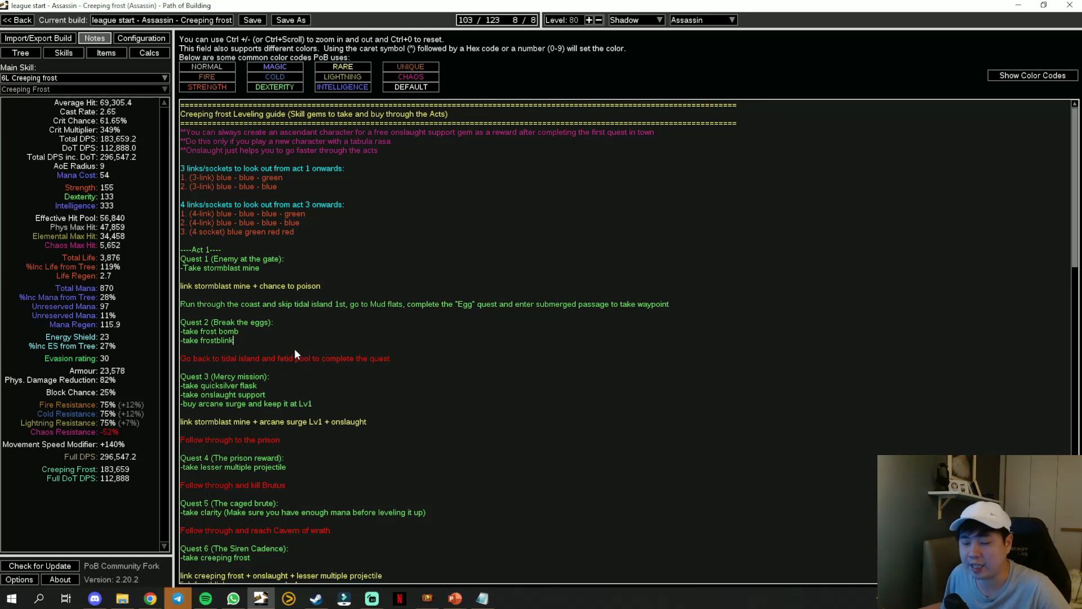
{"action": "left_click", "coordinate": [20, 53]}
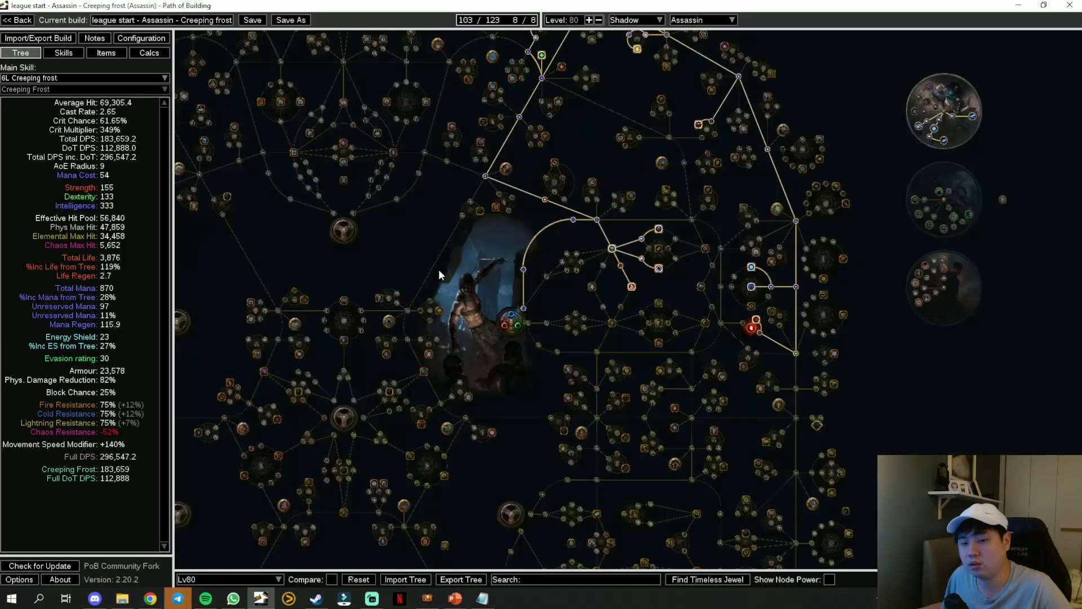
{"action": "scroll", "scroll_direction": "down", "scroll_amount": 3}
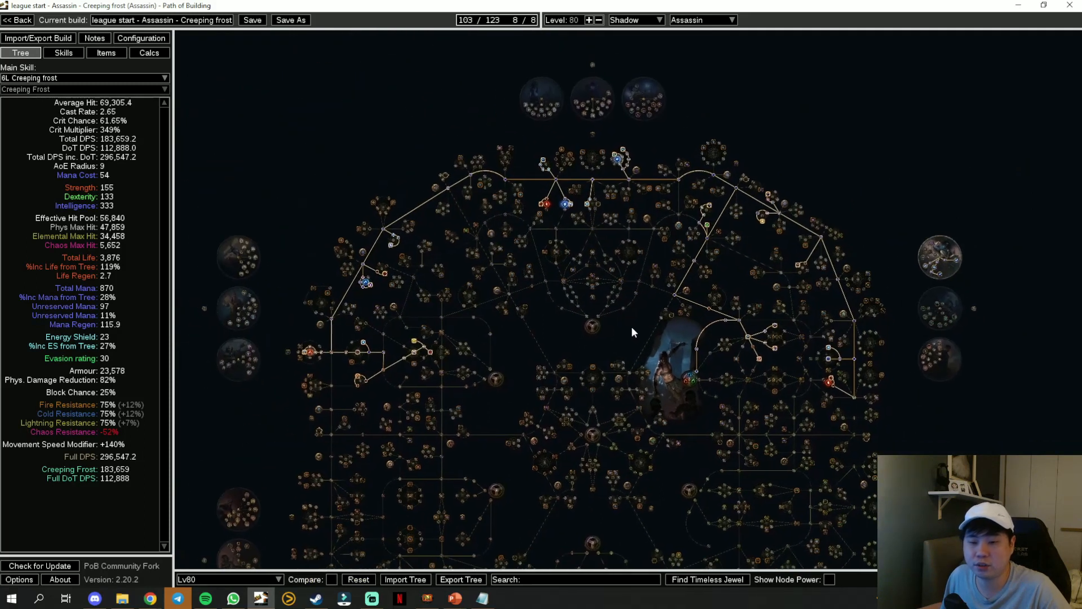